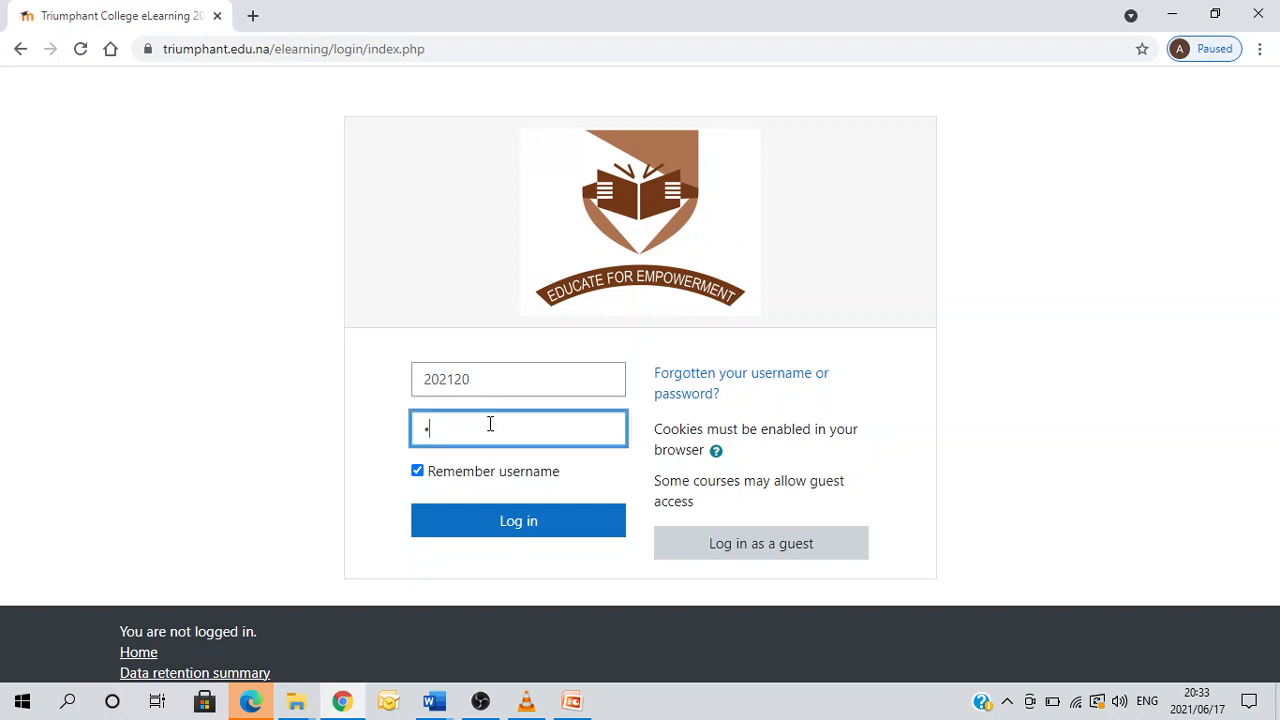
Enter the password and log in to the TC eLearning student account.
type("••")
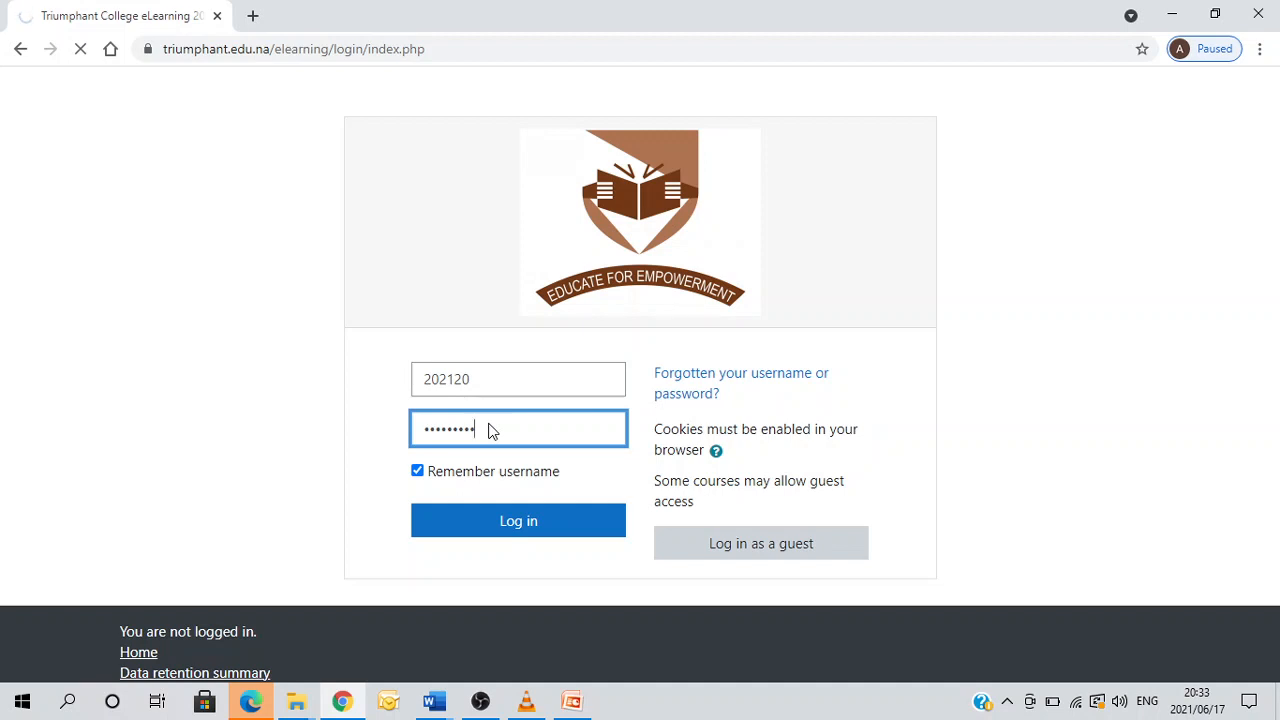
left_click(518, 520)
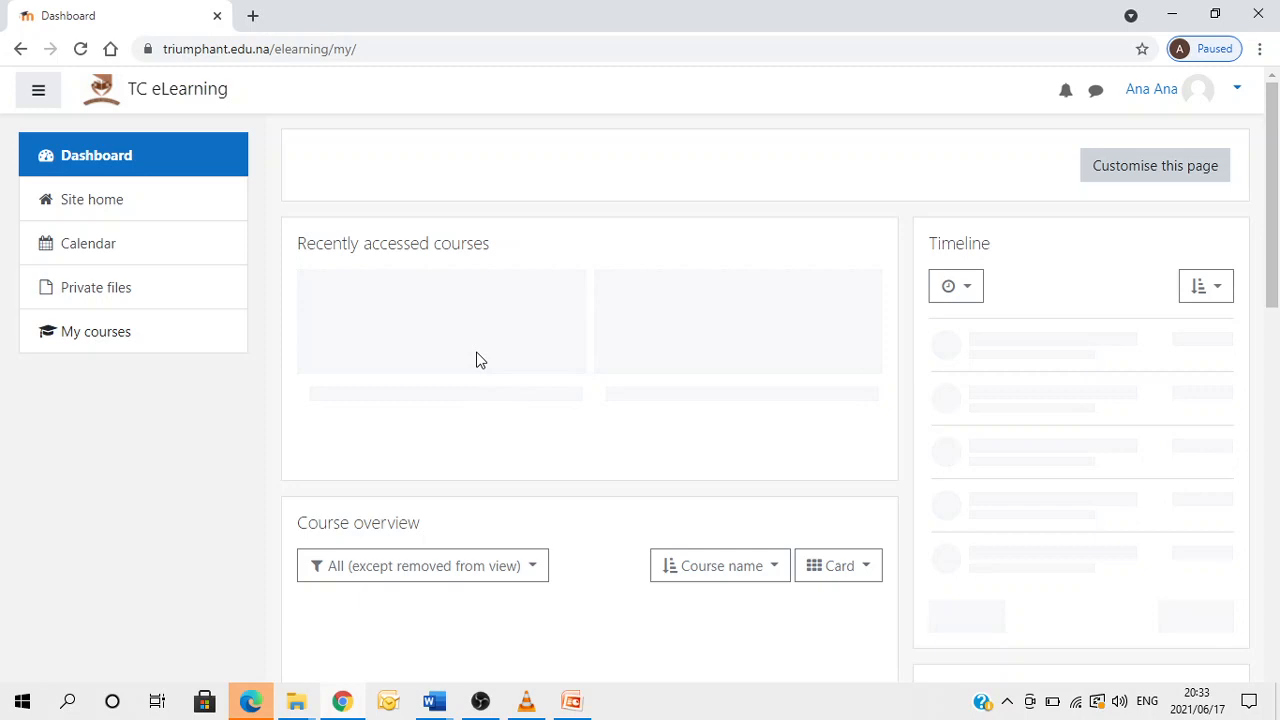
mouse_move(473, 352)
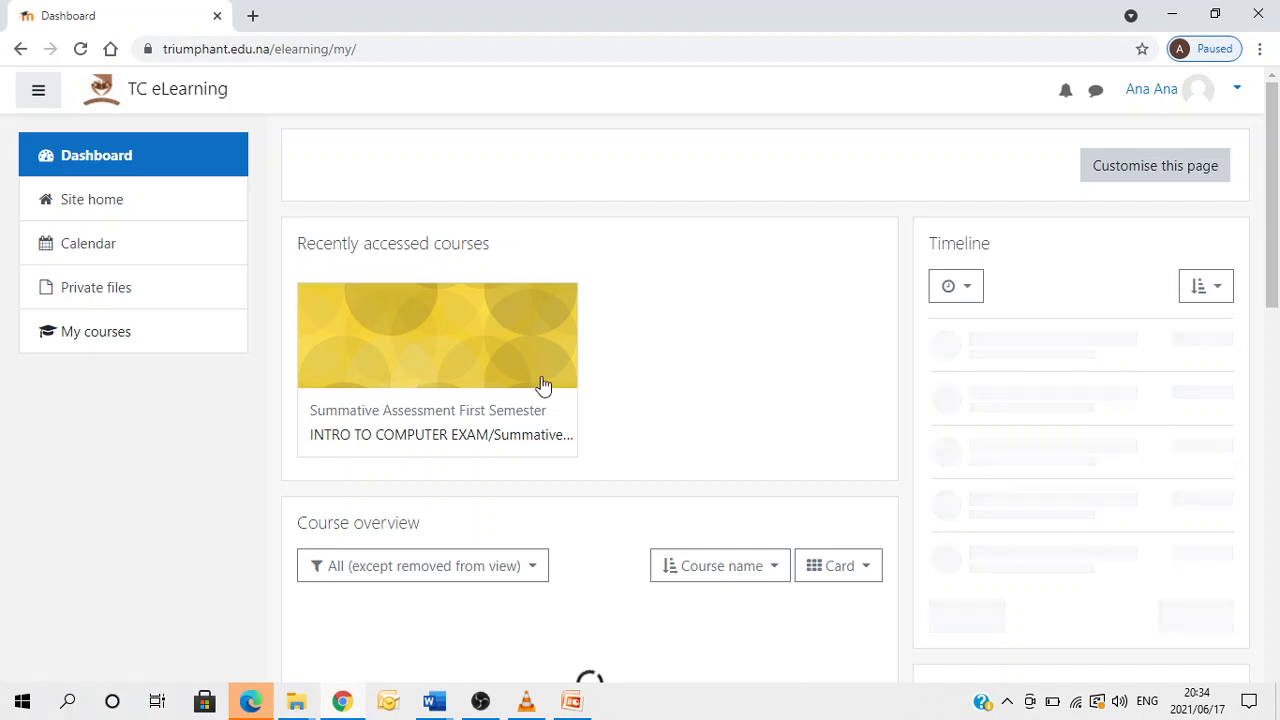
mouse_move(531, 382)
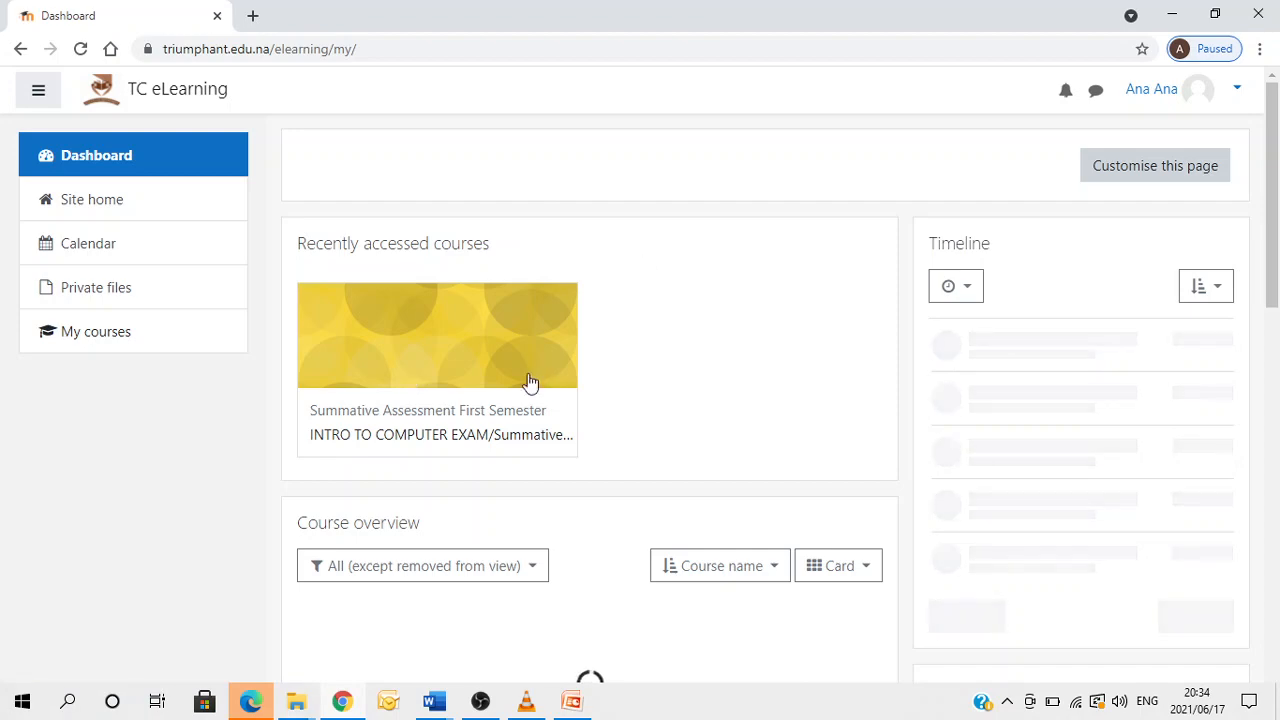
Open INTRO TO COMPUTER EXAM from the Dashboard's recently accessed courses.
scroll("down", 3)
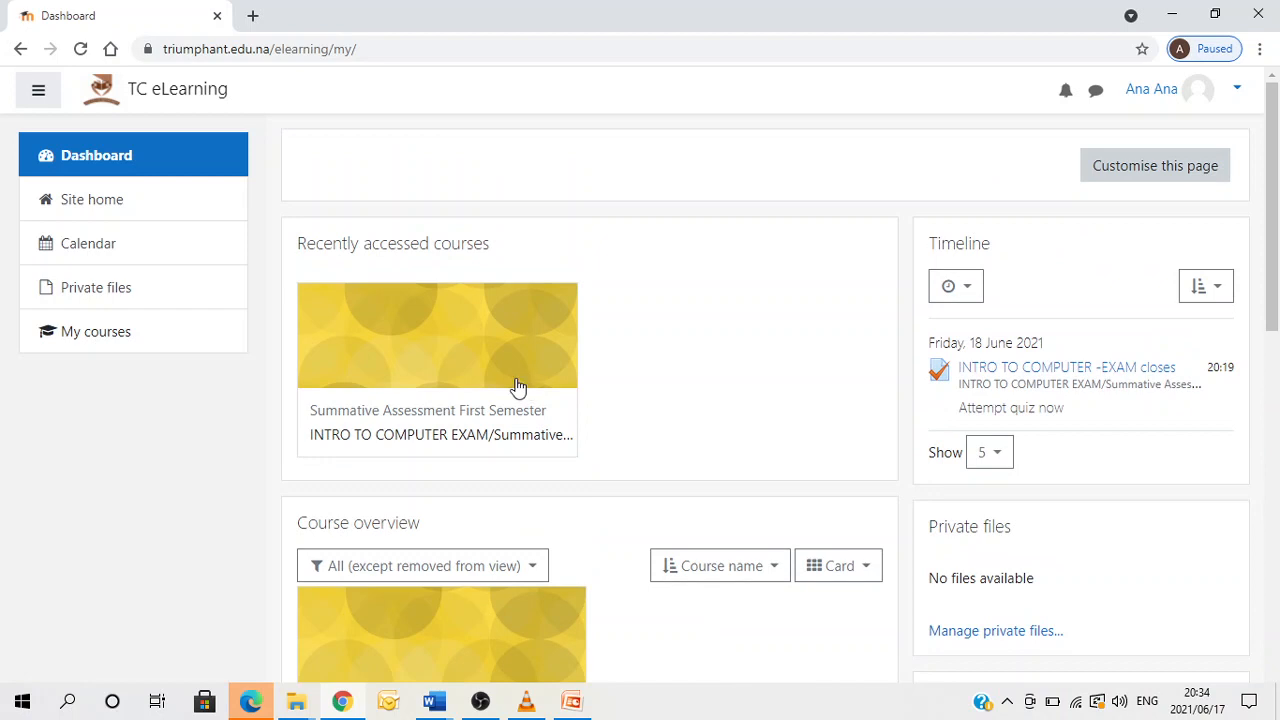
mouse_move(424, 504)
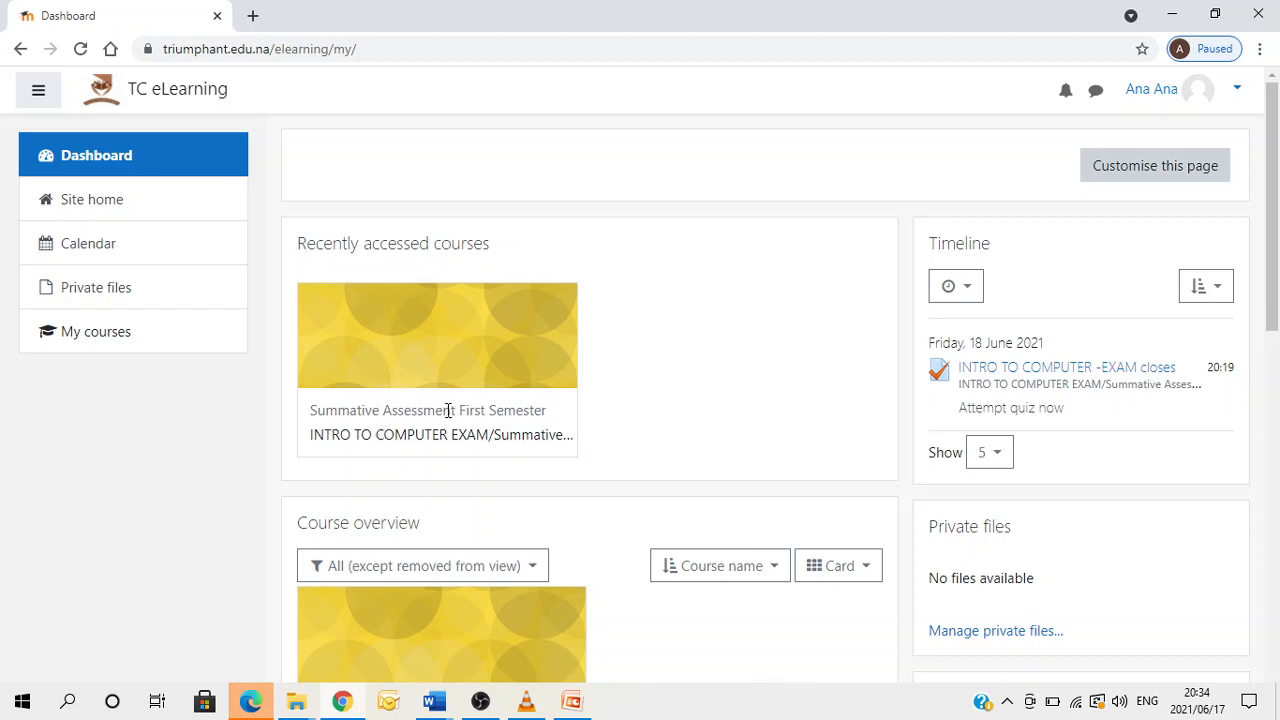
mouse_move(518, 405)
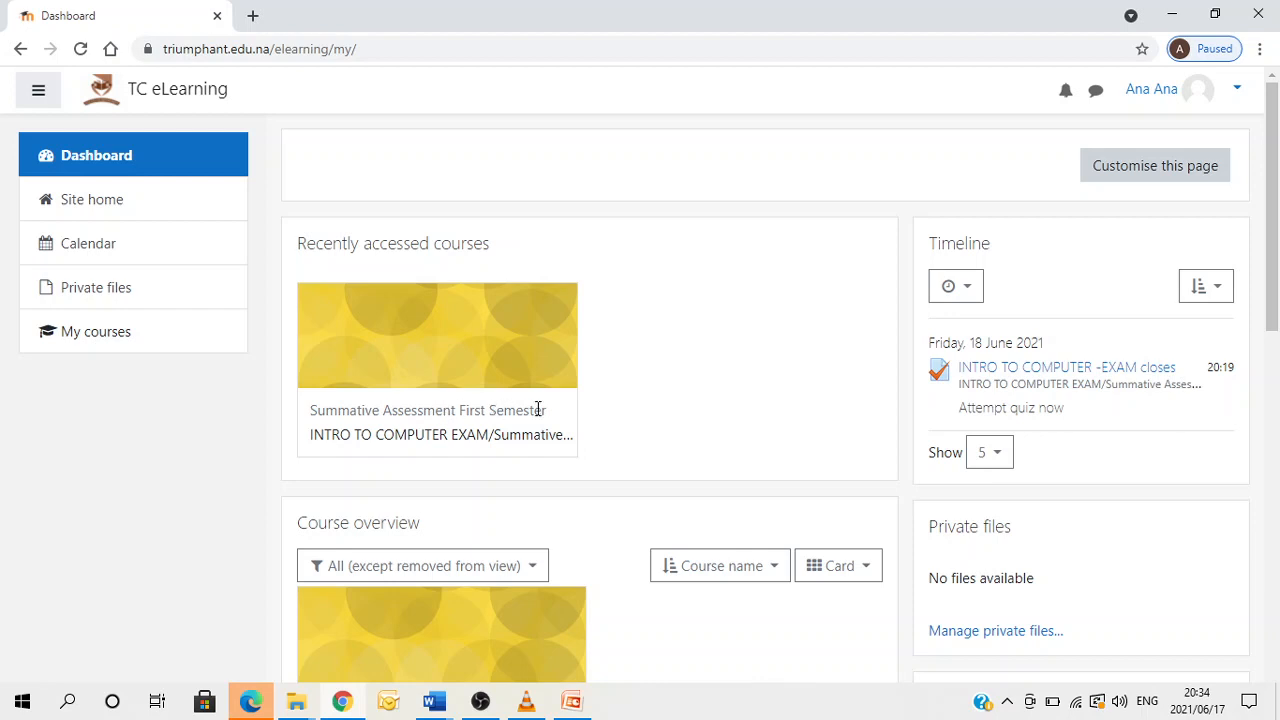
mouse_move(437, 456)
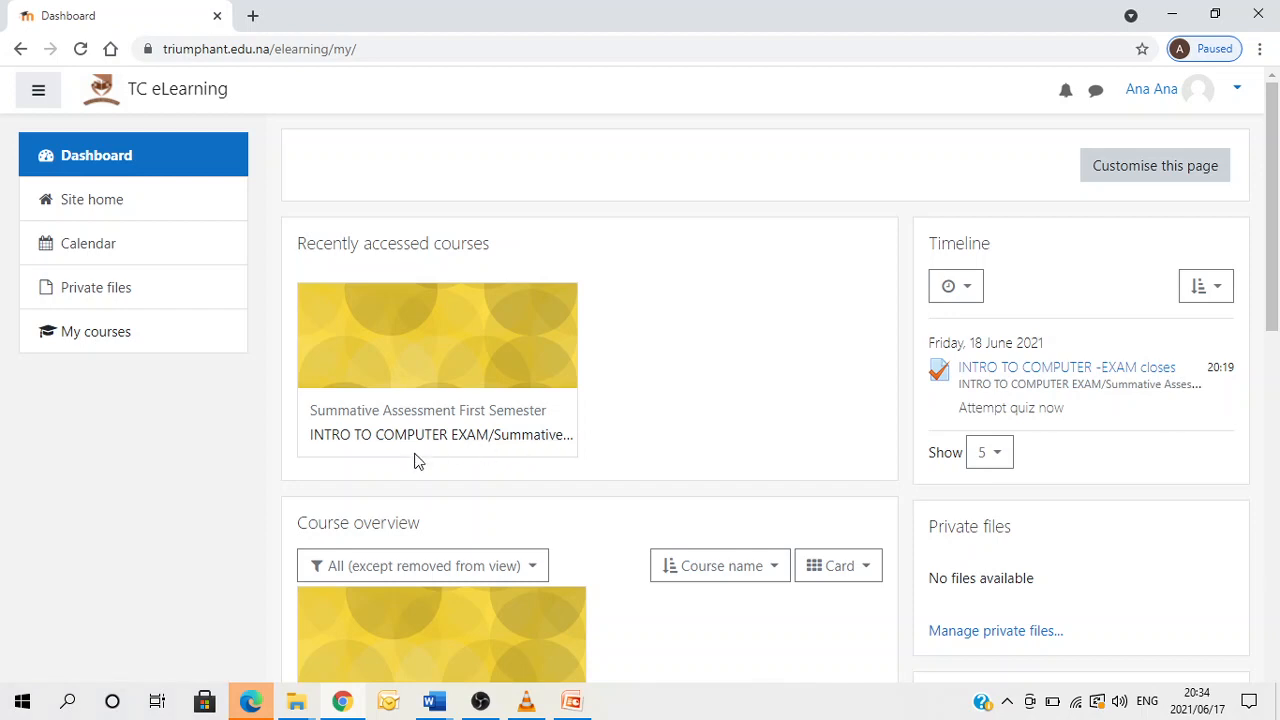
mouse_move(366, 447)
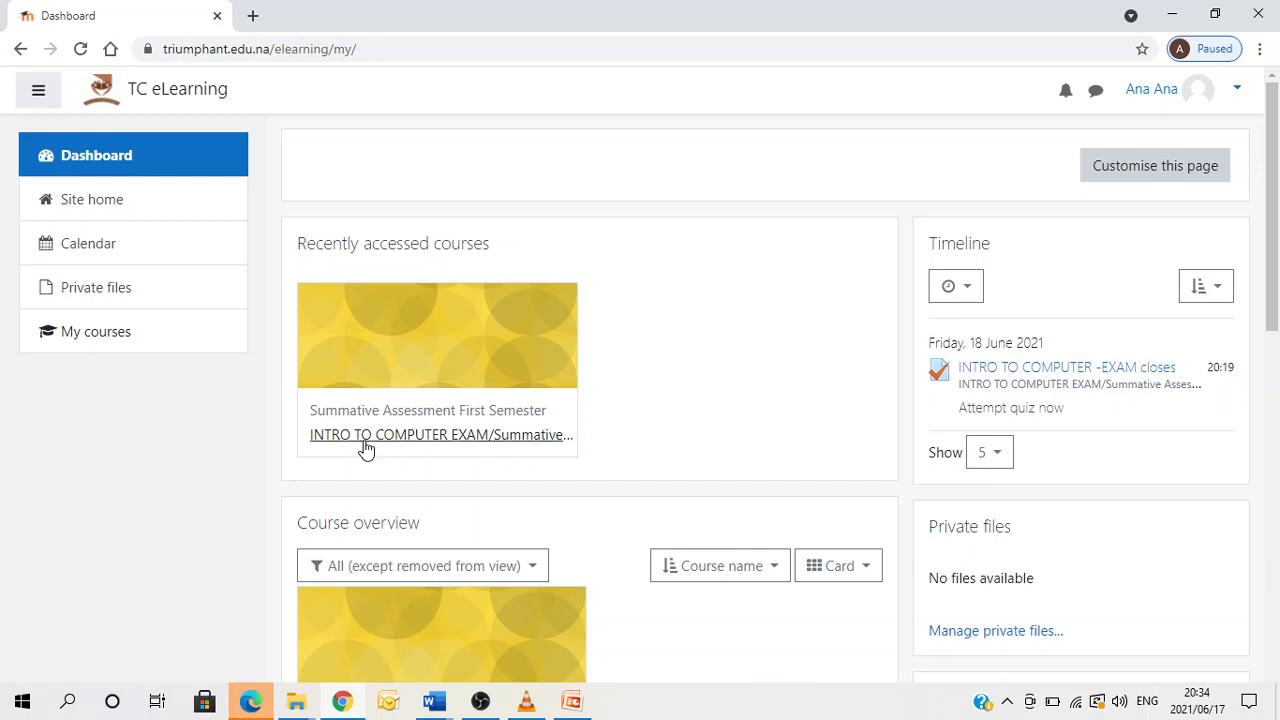
left_click(440, 434)
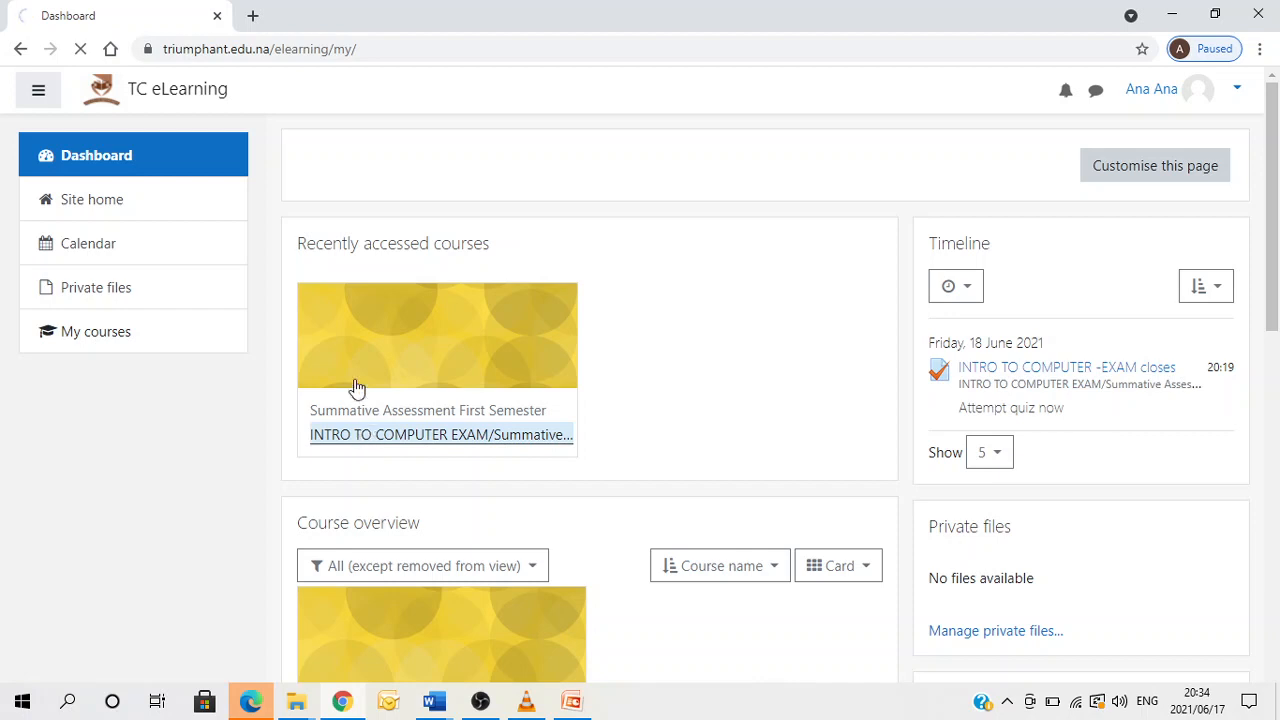
Open the INTRO TO COMPUTER -EXAM quiz activity on the course page.
left_click(439, 434)
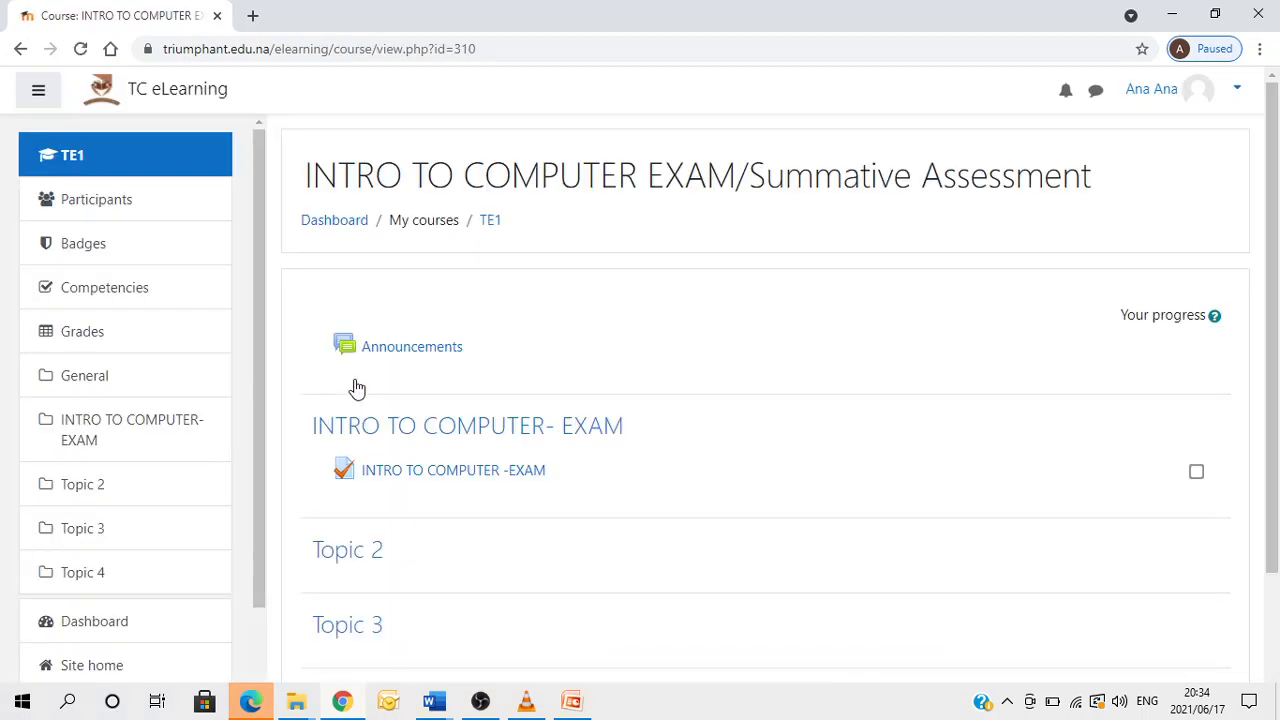
mouse_move(440, 517)
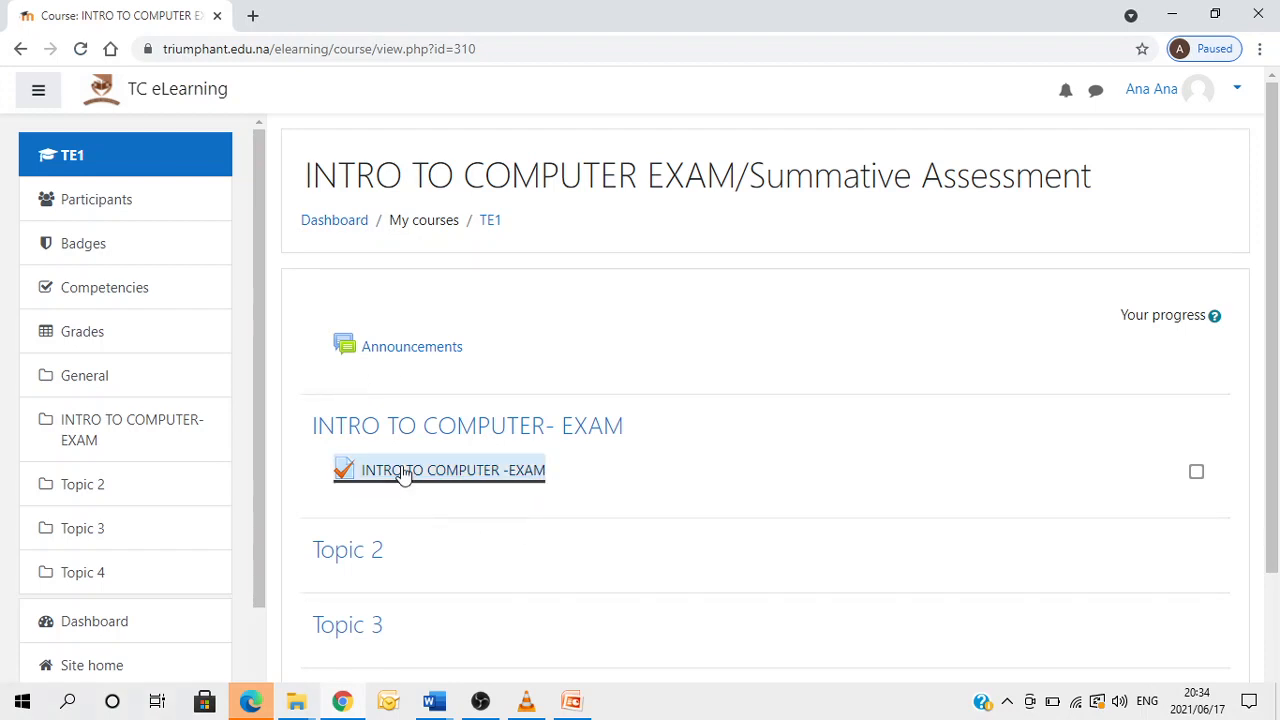
left_click(452, 470)
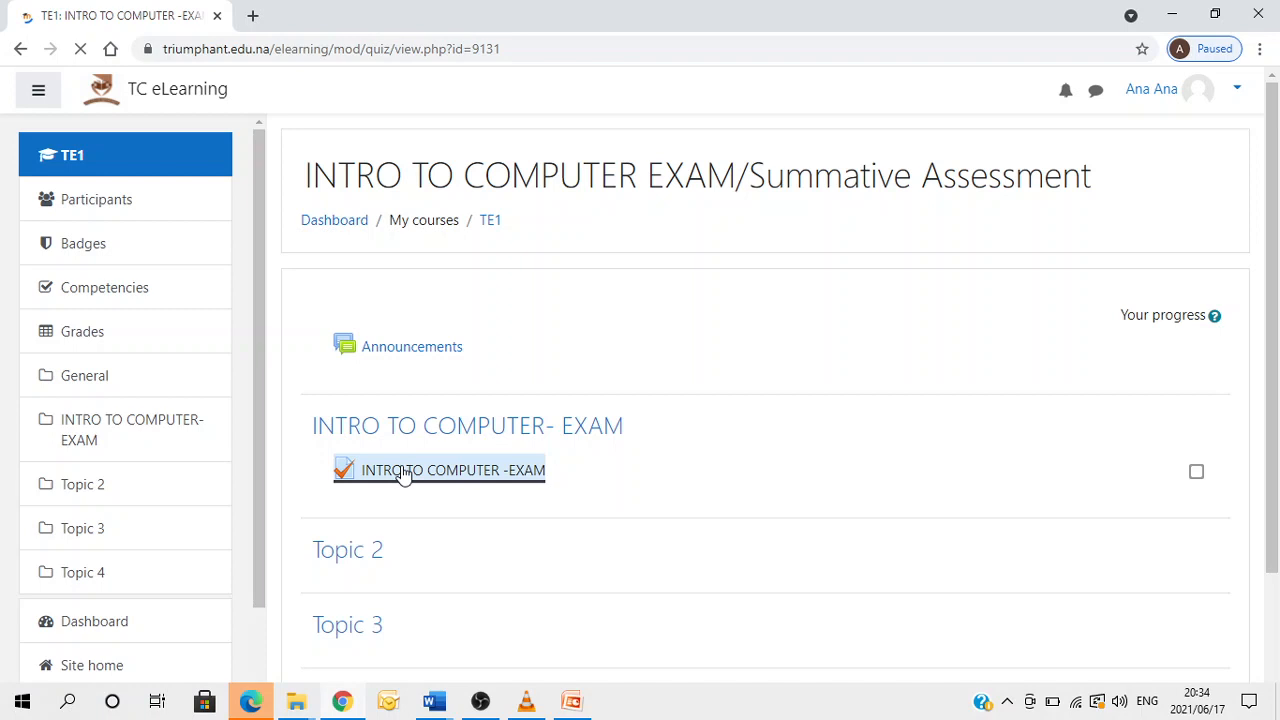
Load the exam quiz page showing one attempt allowed and a 3-hour limit.
left_click(451, 470)
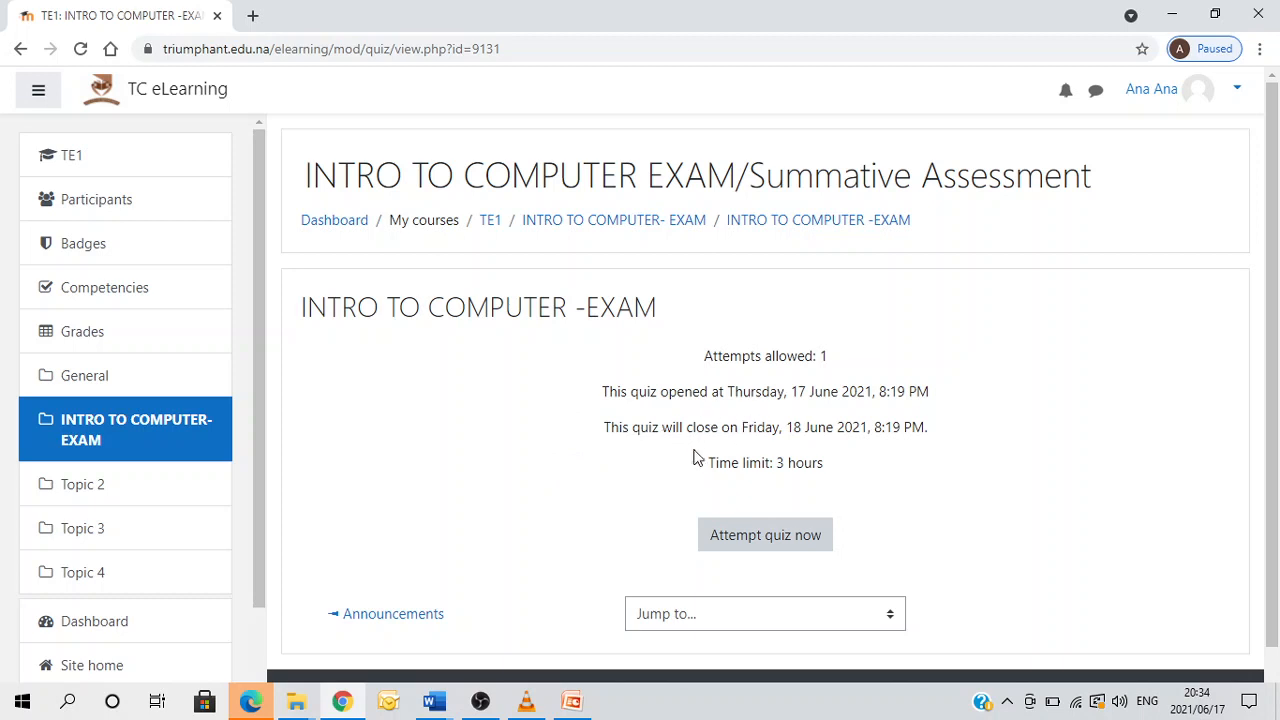
mouse_move(795, 428)
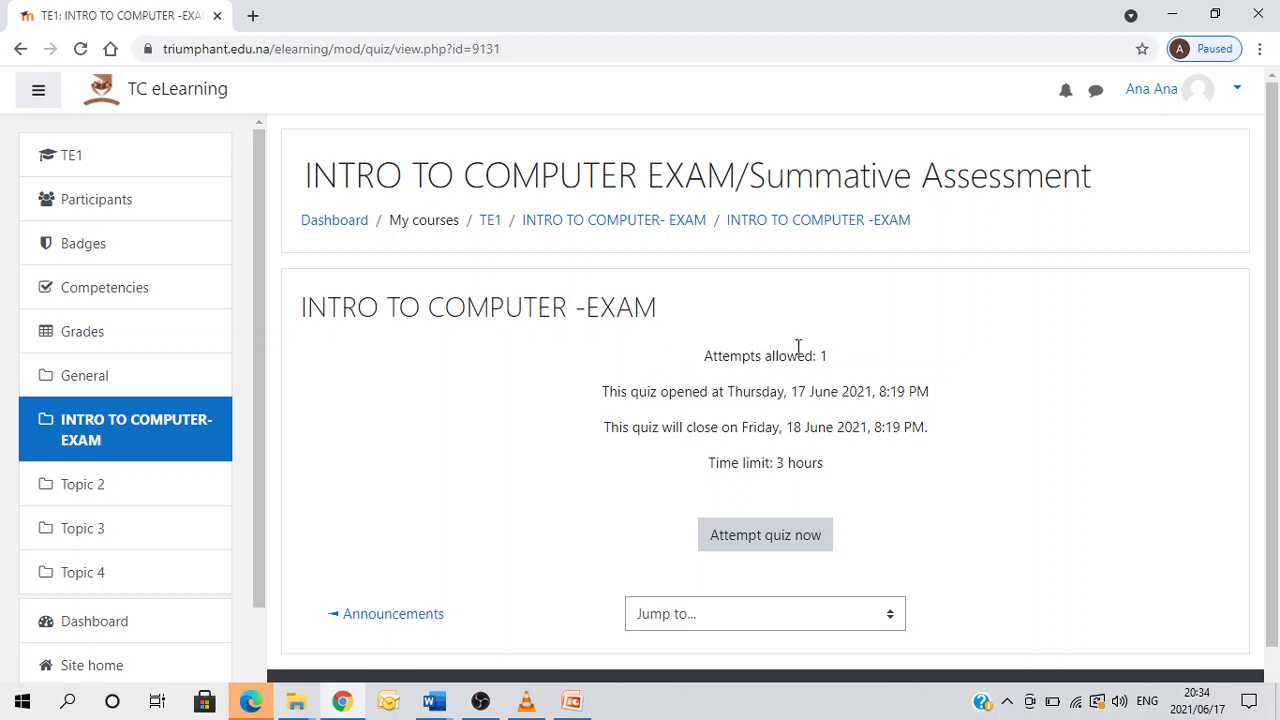
mouse_move(771, 355)
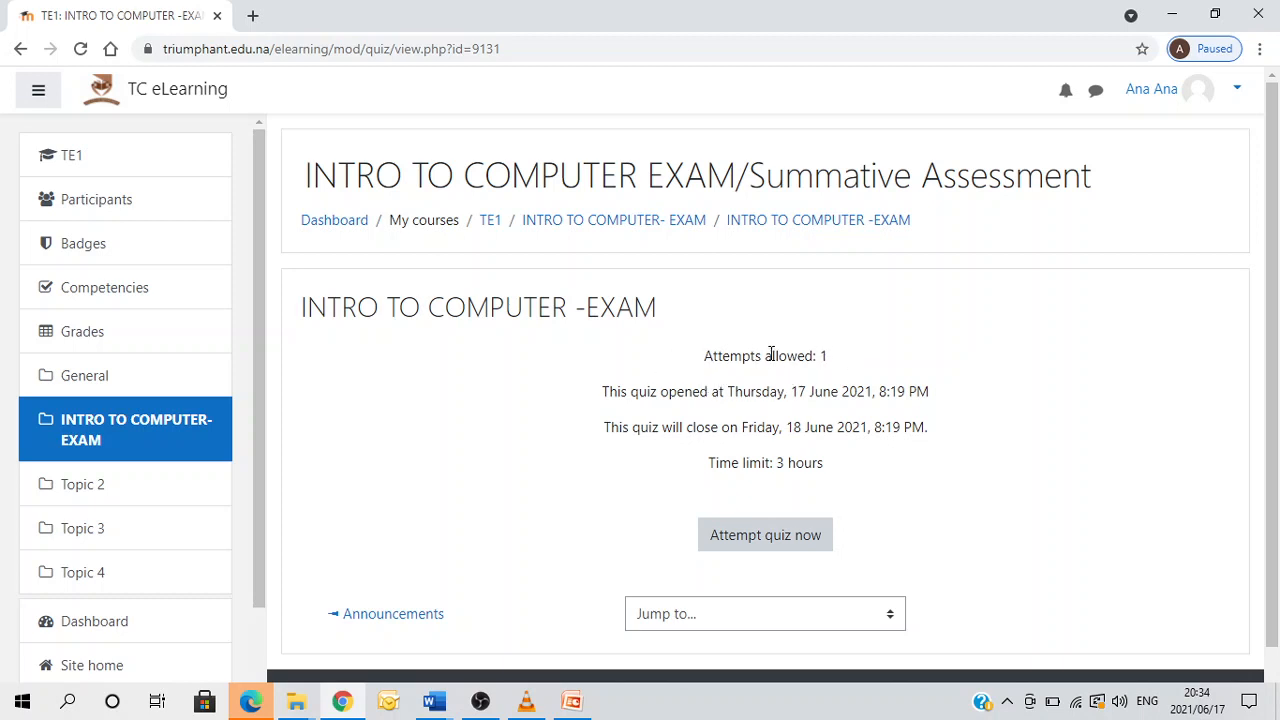
mouse_move(840, 366)
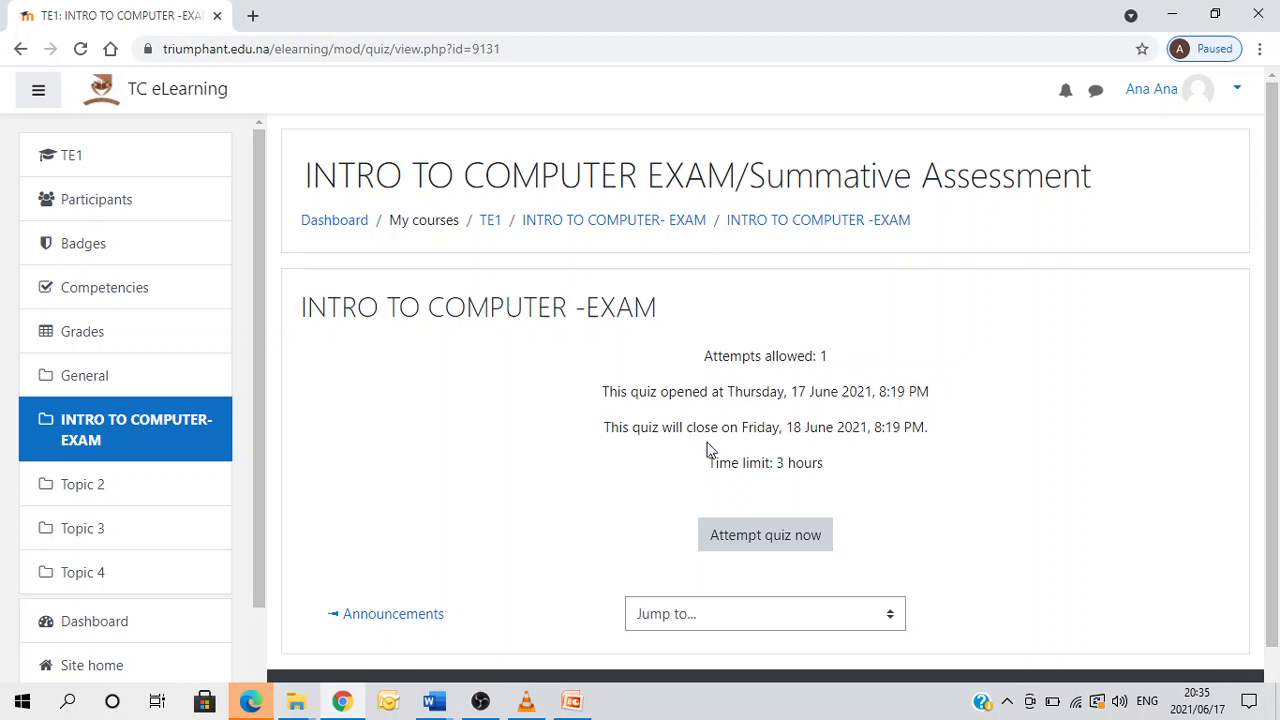
mouse_move(938, 420)
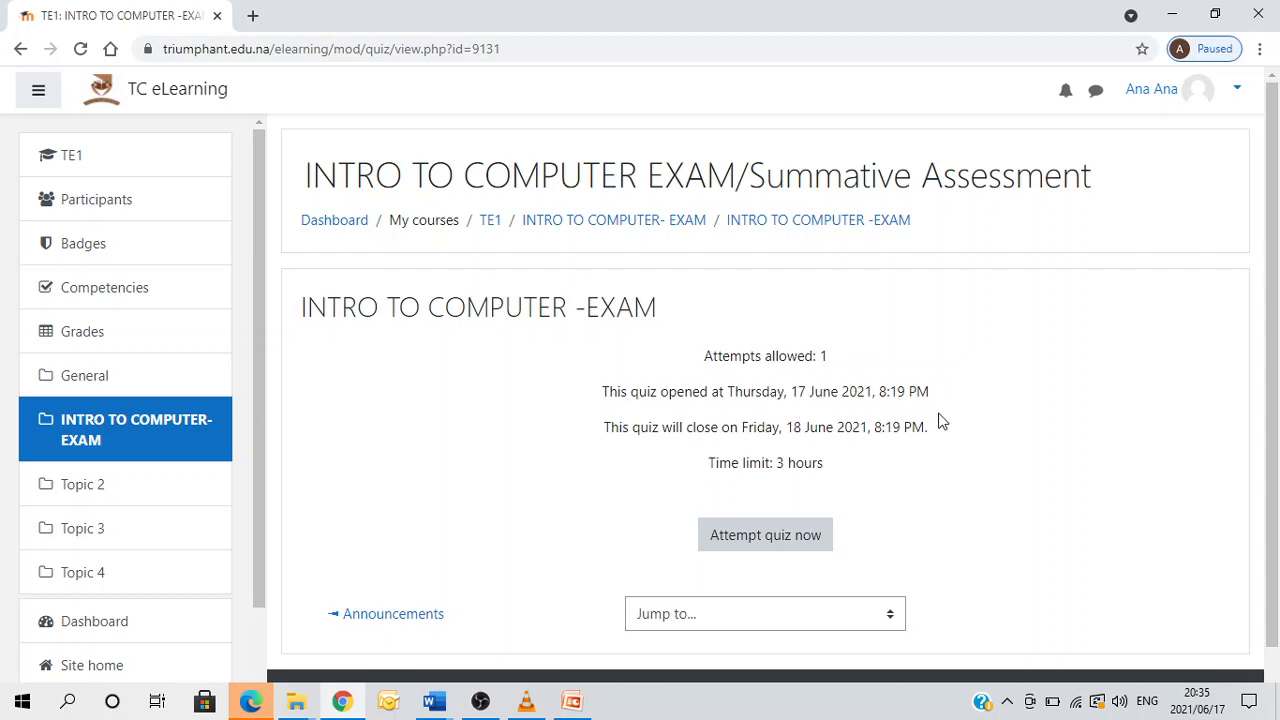
mouse_move(933, 425)
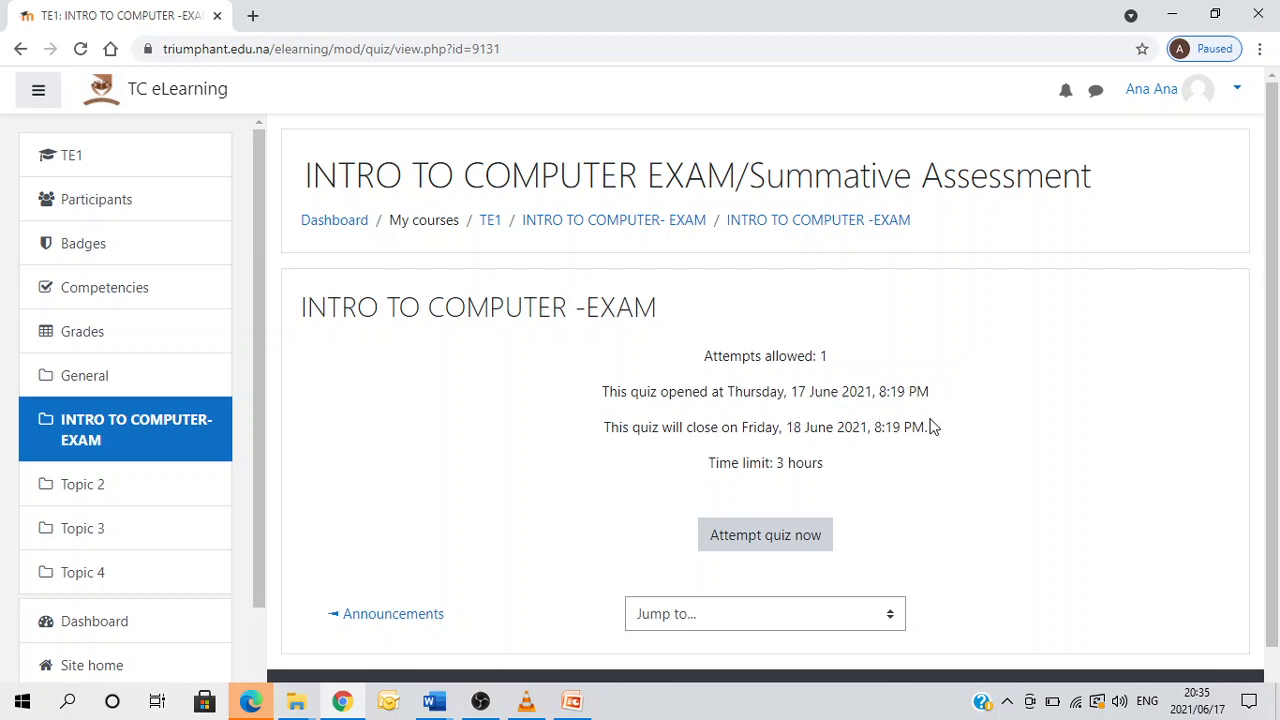
mouse_move(793, 468)
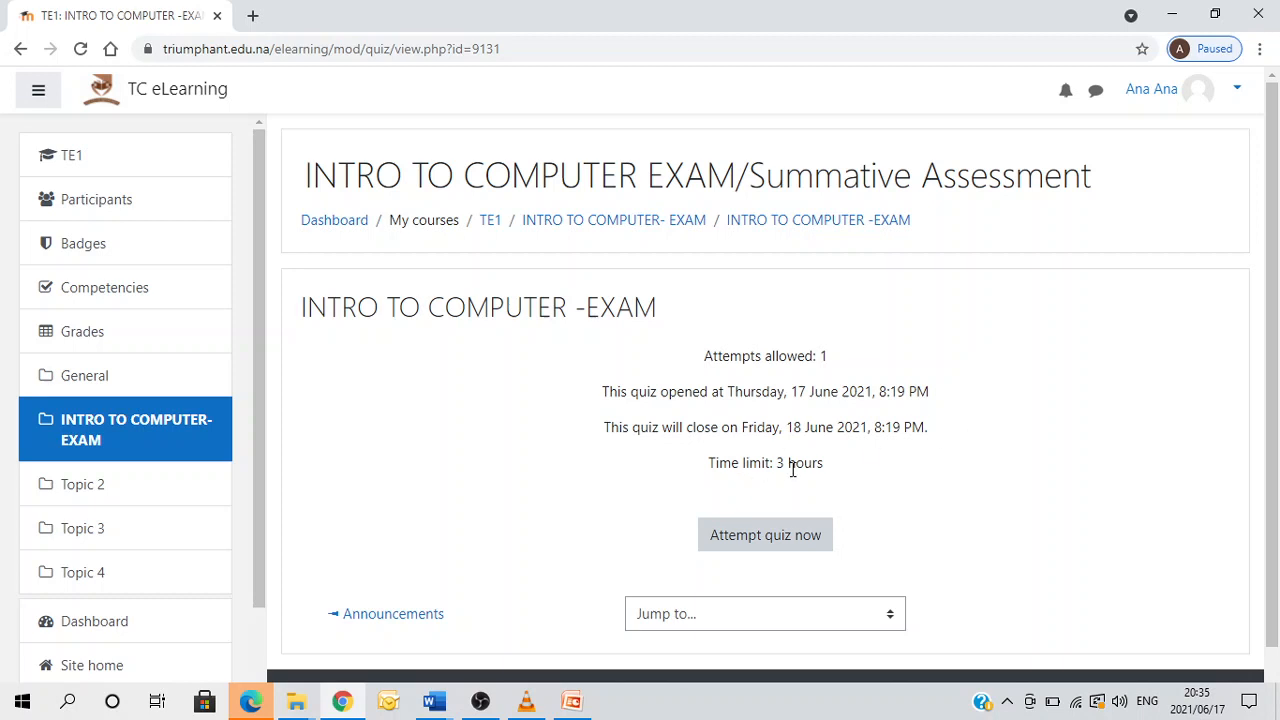
mouse_move(735, 463)
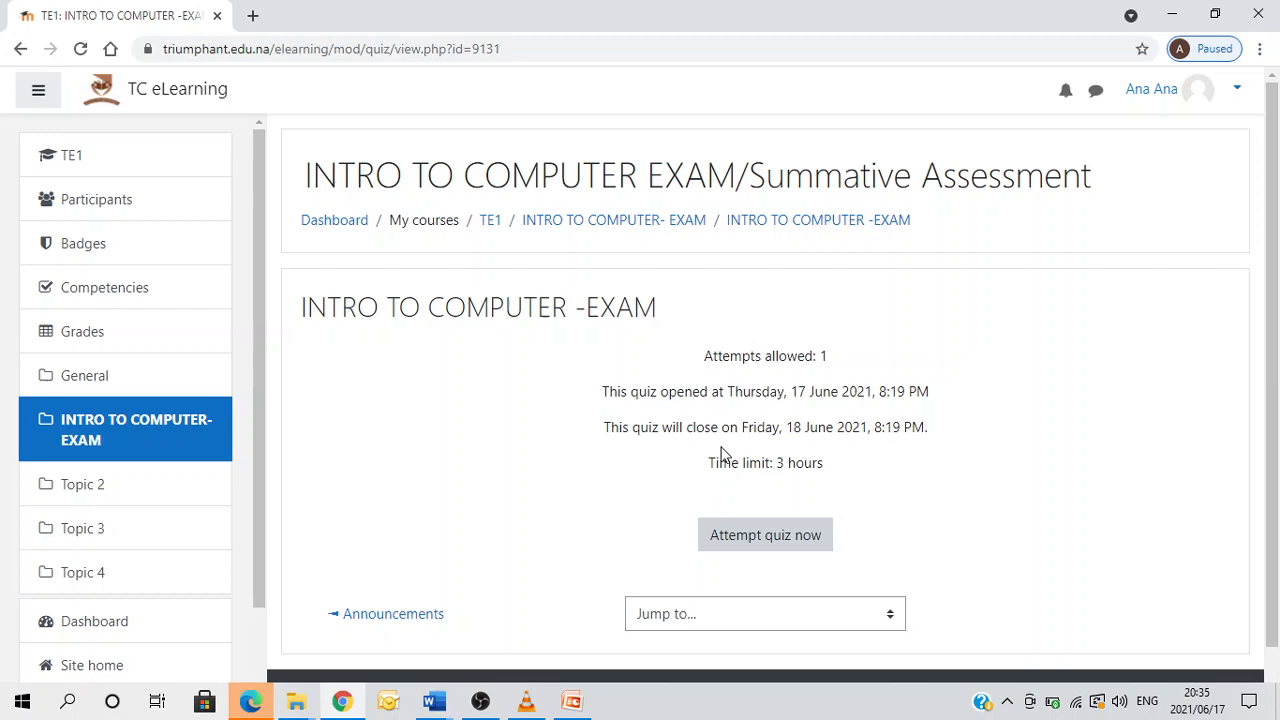
mouse_move(765, 535)
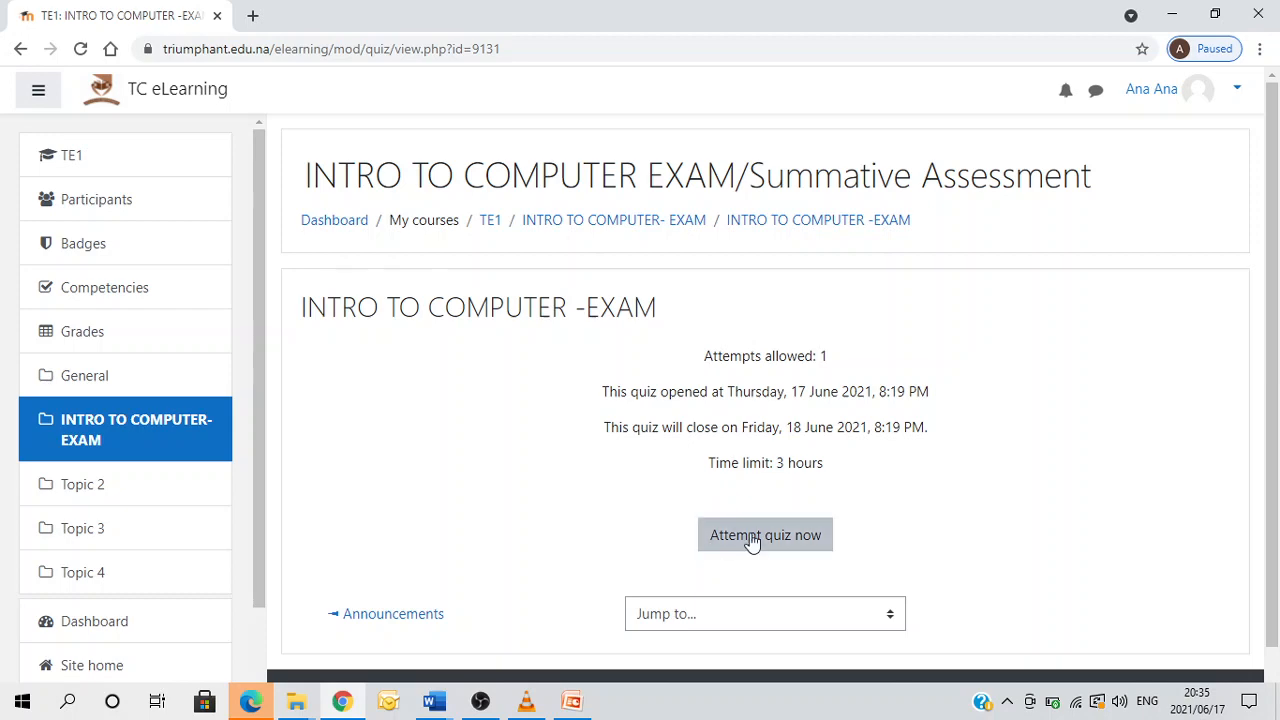
Begin the exam and confirm the 3-hour timed attempt.
left_click(764, 535)
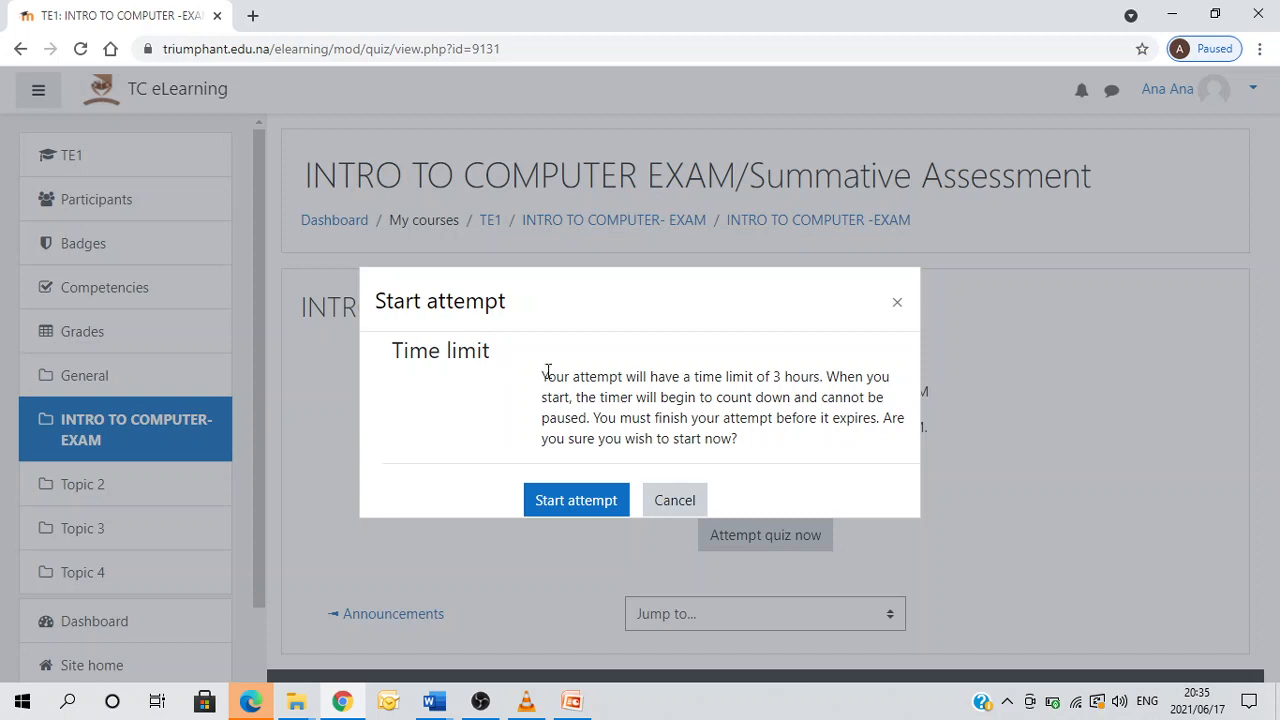
mouse_move(535, 385)
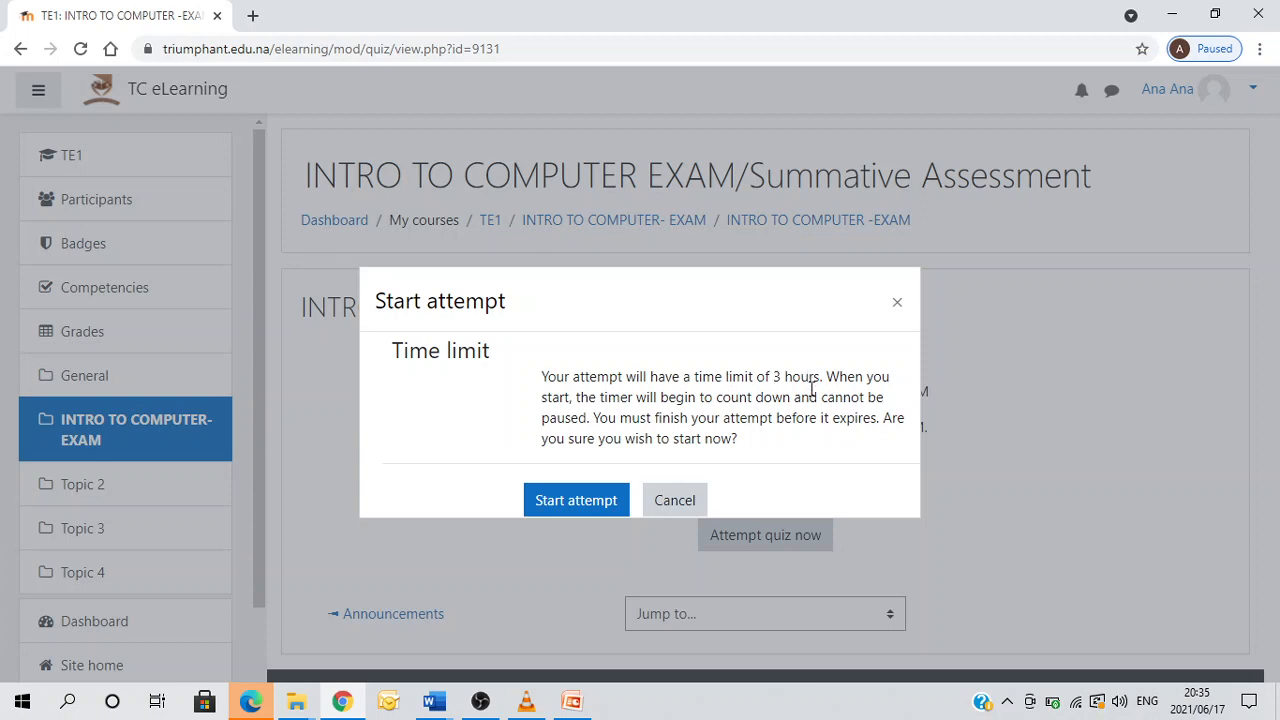
mouse_move(588, 404)
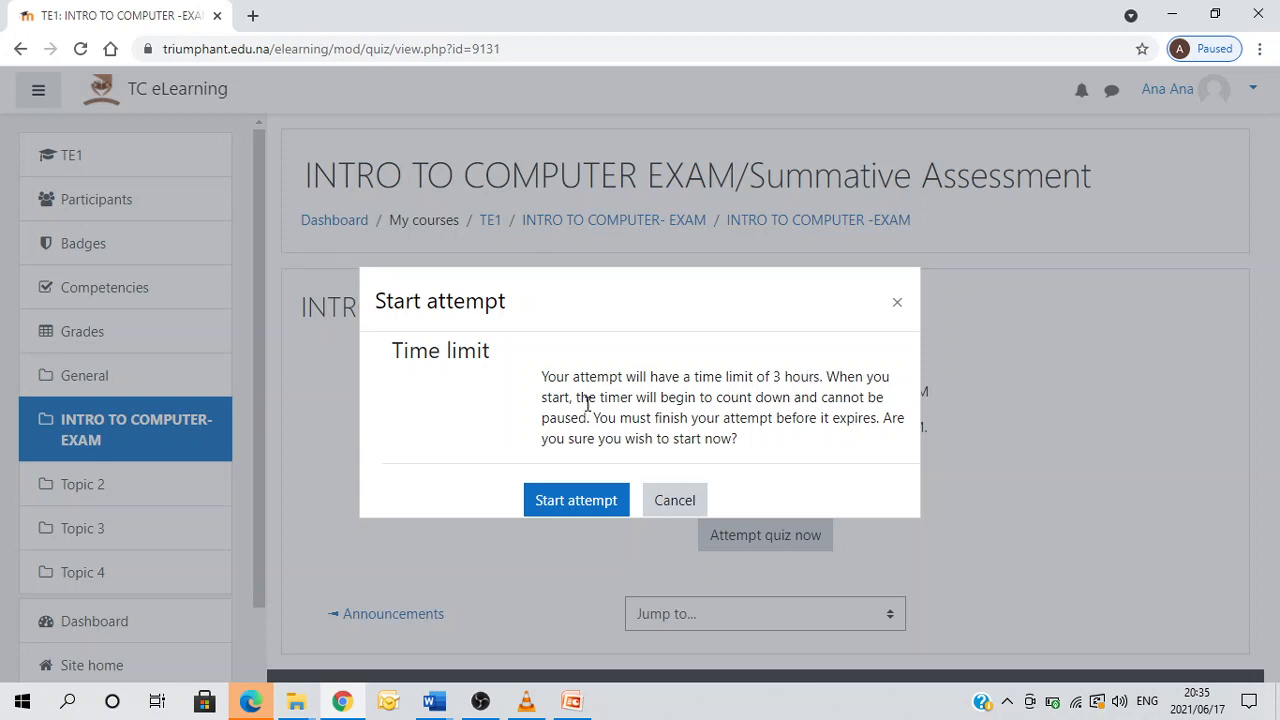
mouse_move(800, 405)
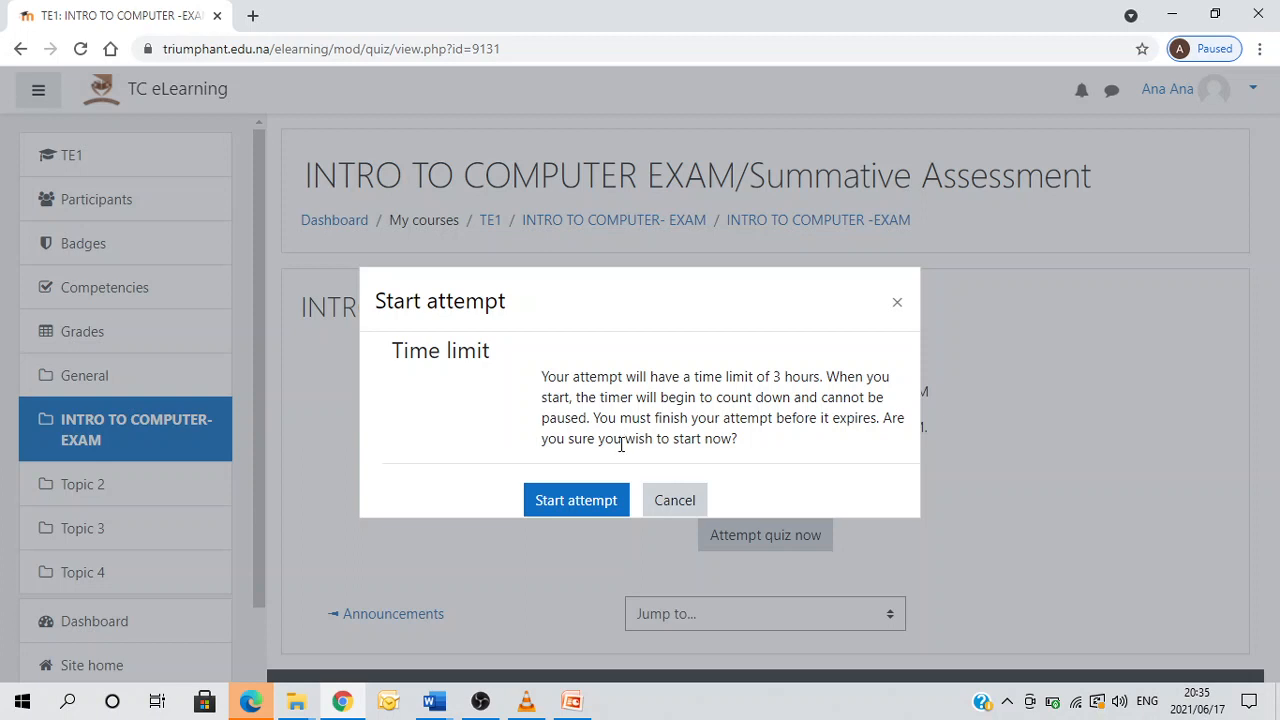
mouse_move(737, 409)
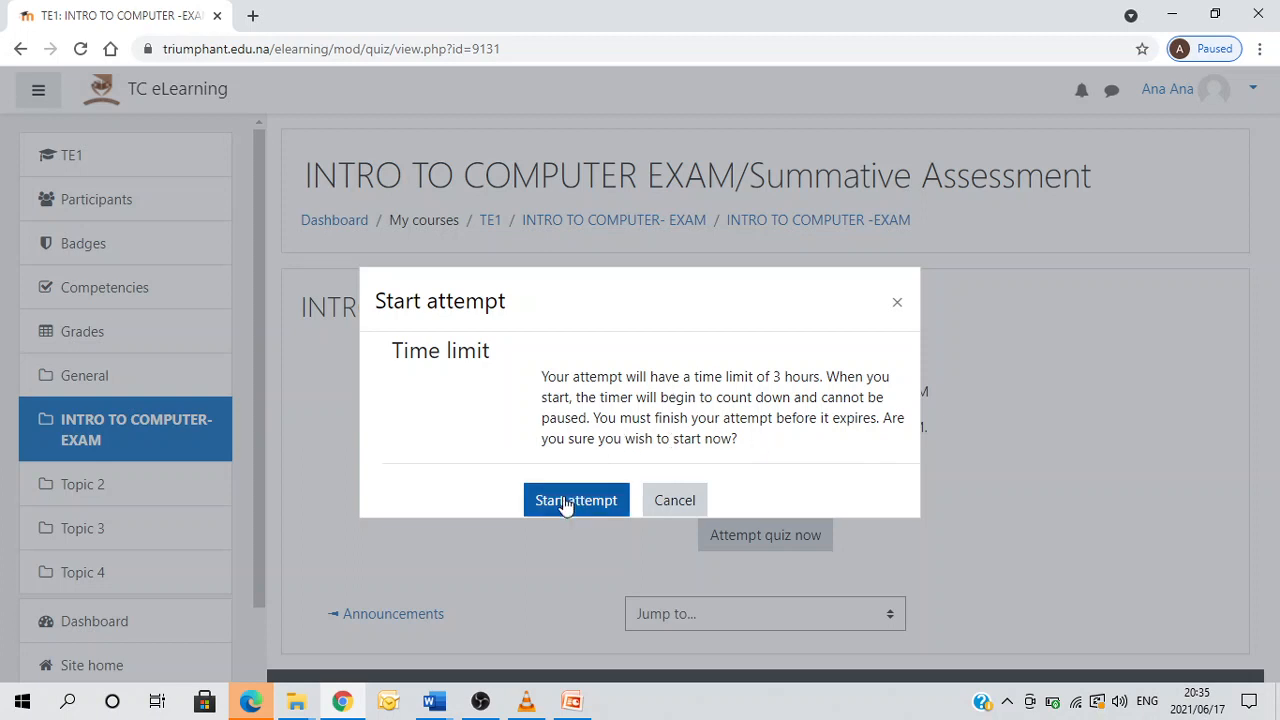
left_click(576, 500)
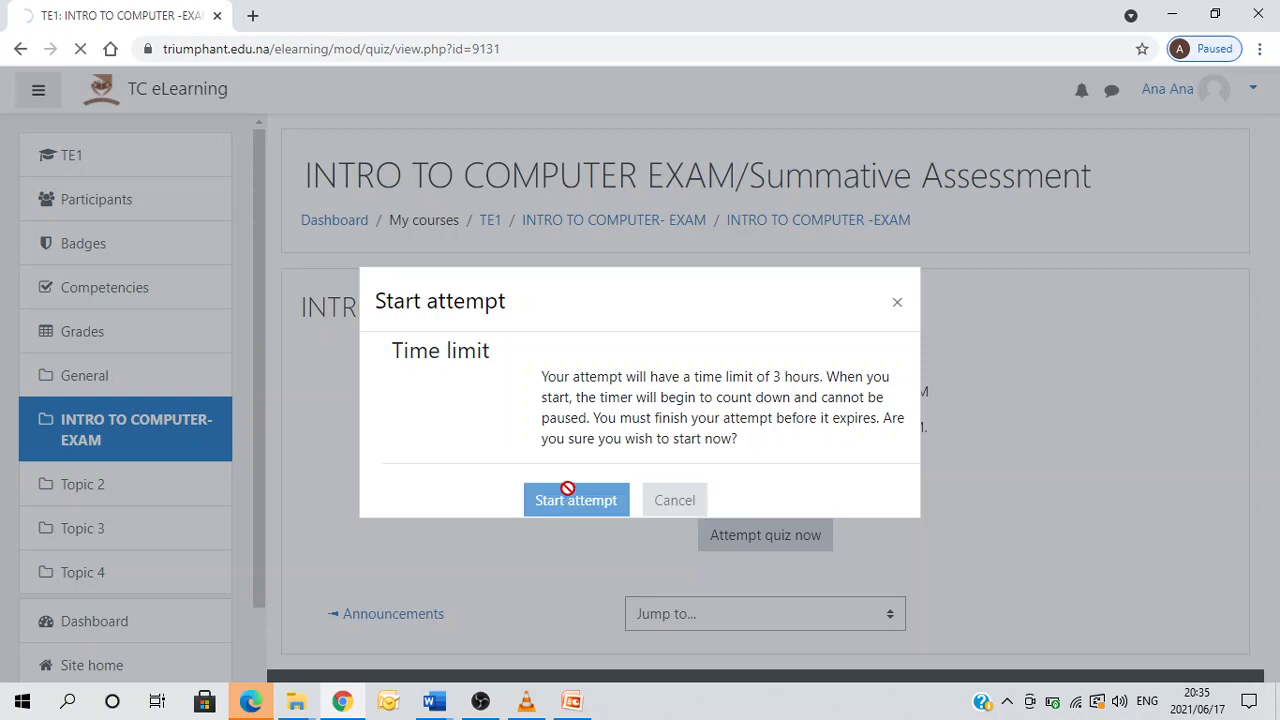
Open Question 1's exam paper file link in a new browser tab.
left_click(576, 500)
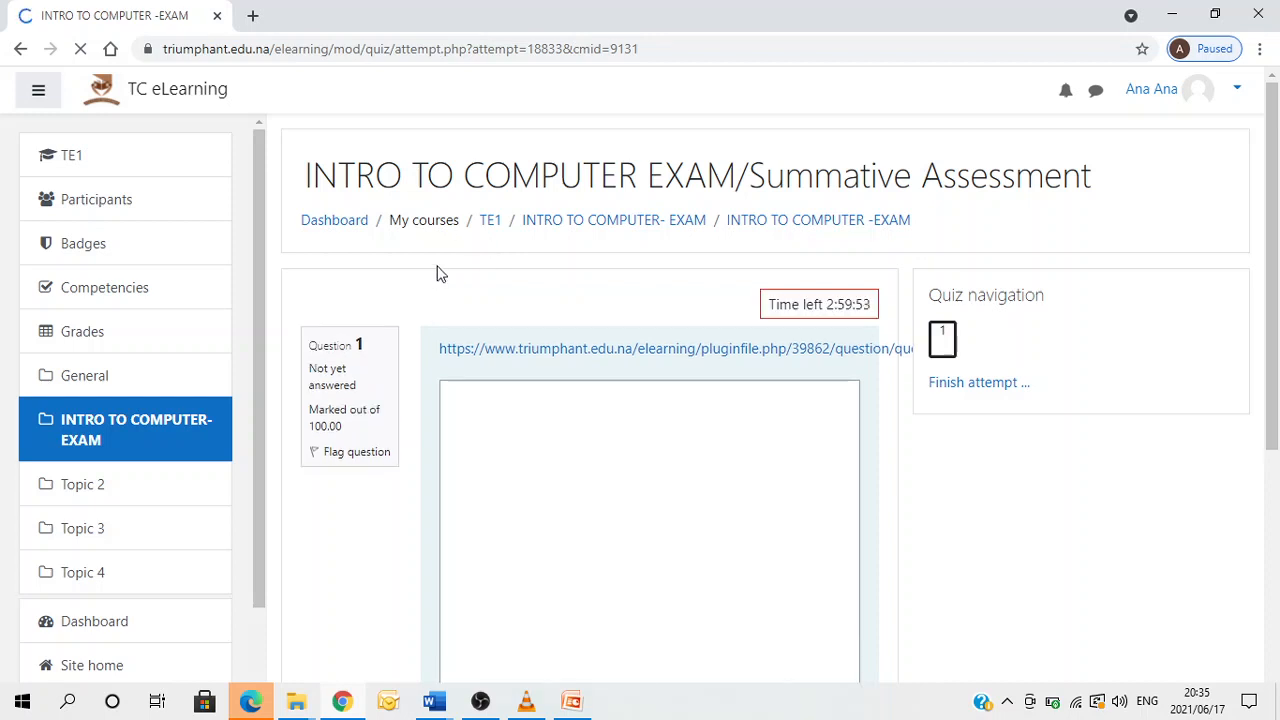
mouse_move(838, 289)
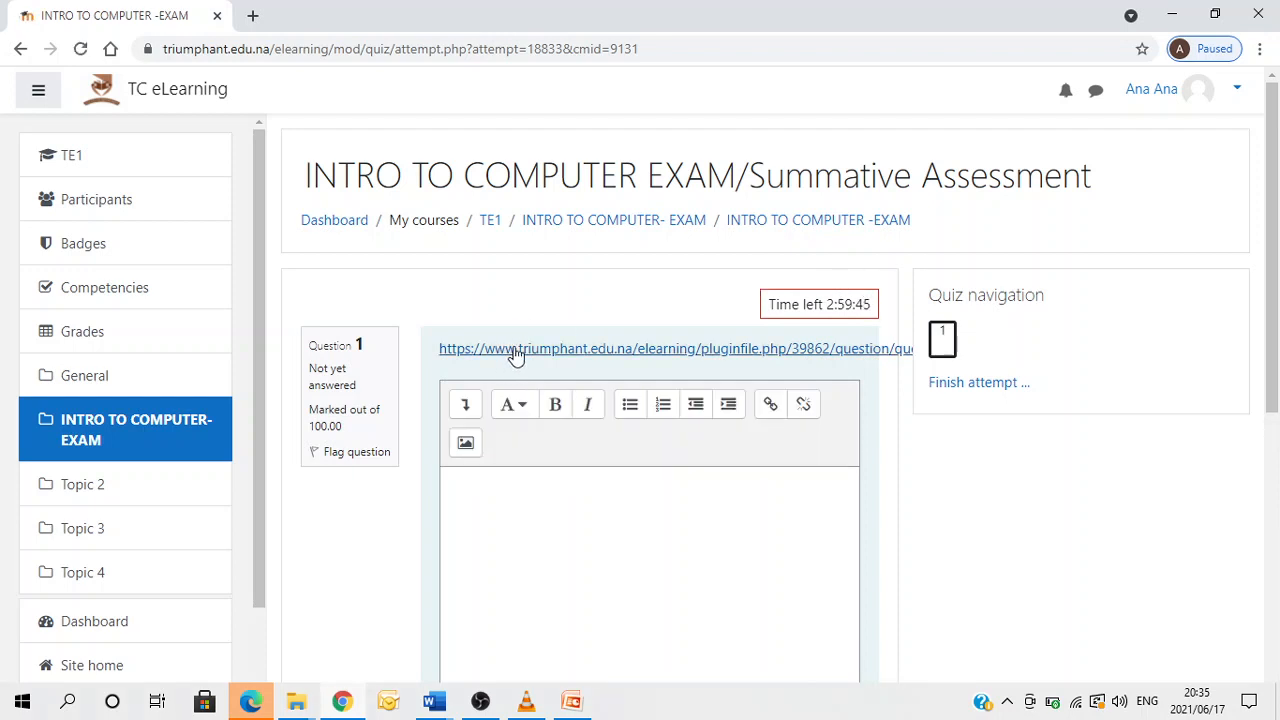
right_click(515, 348)
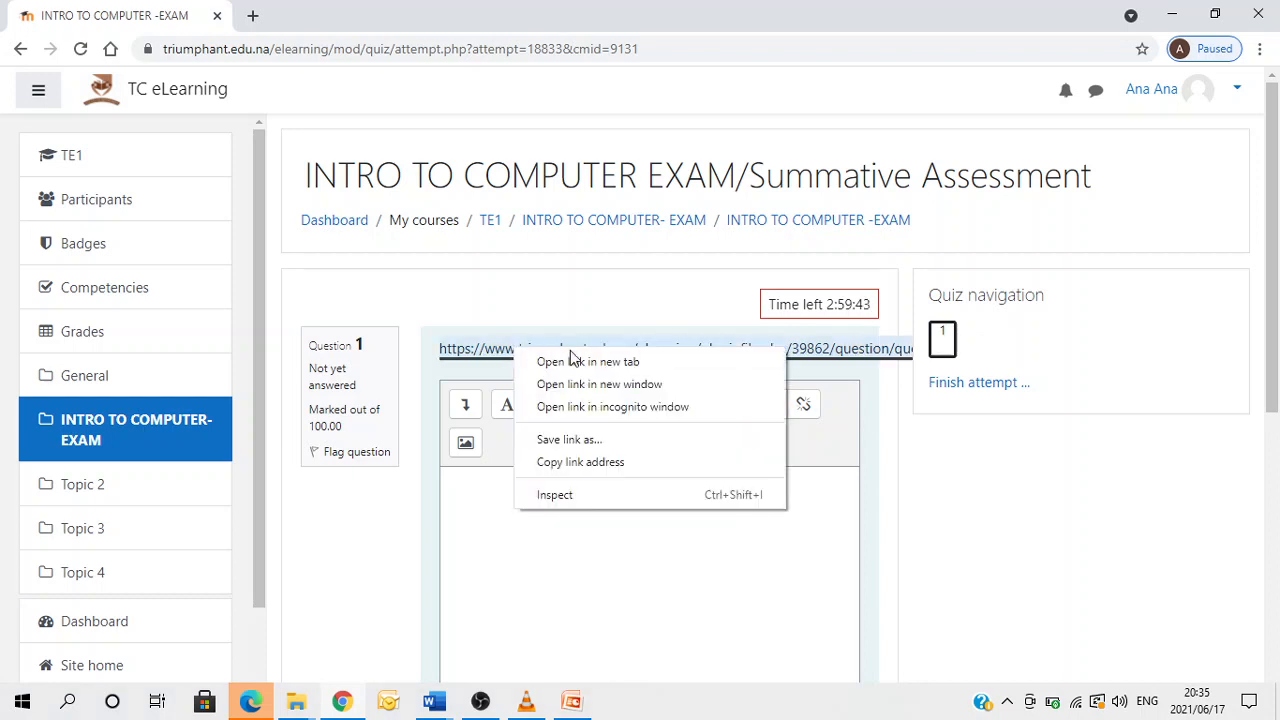
left_click(588, 361)
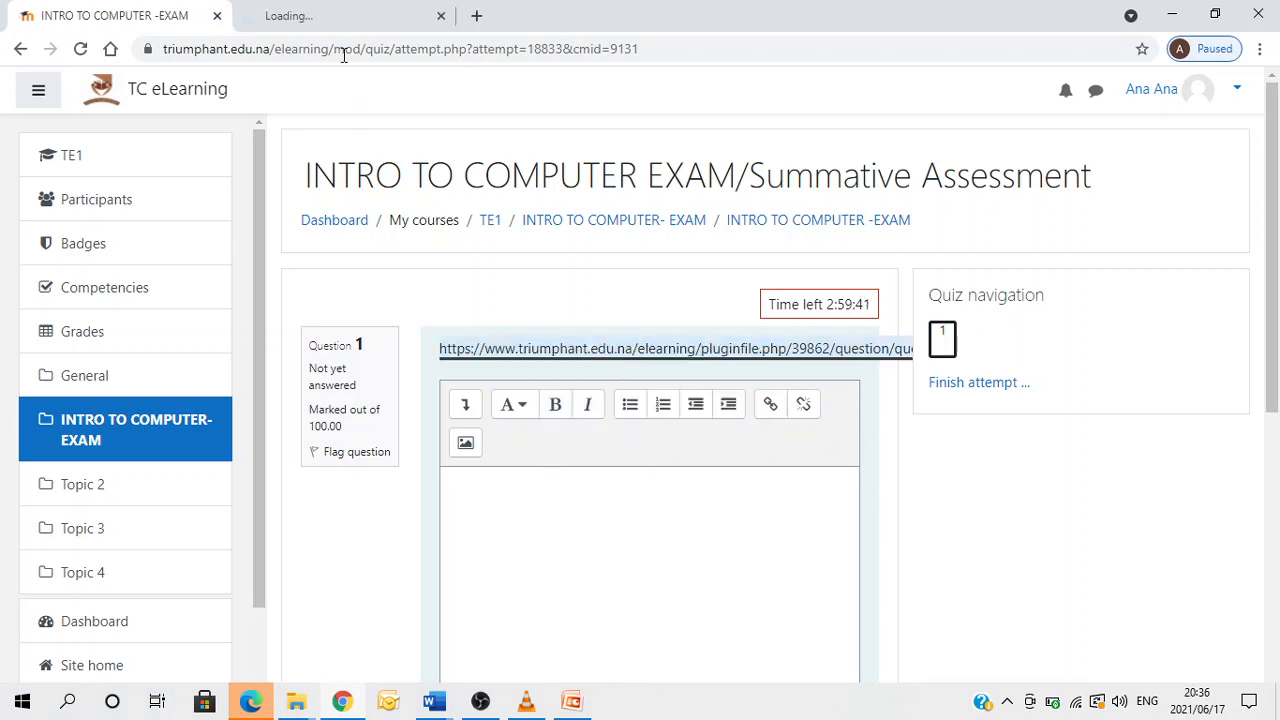
Scroll through both pages of testpaper (1).pdf, through Sections A to D.
left_click(675, 348)
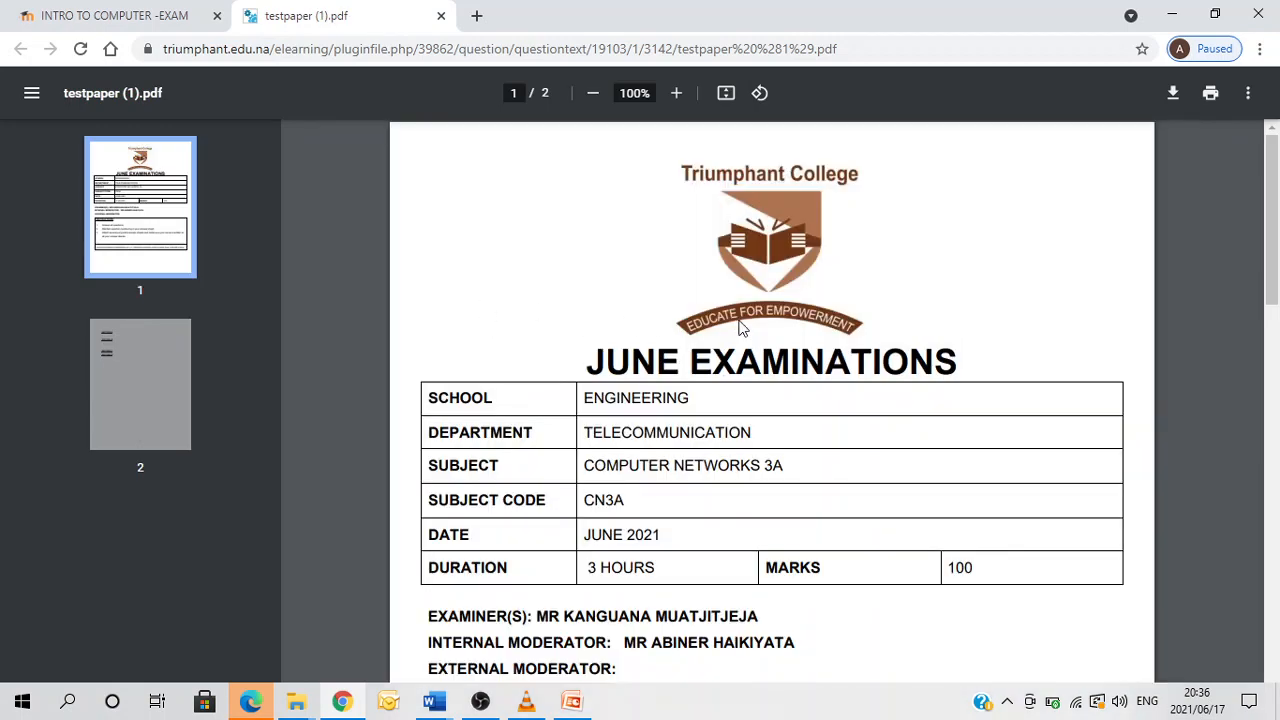
scroll("down", 3)
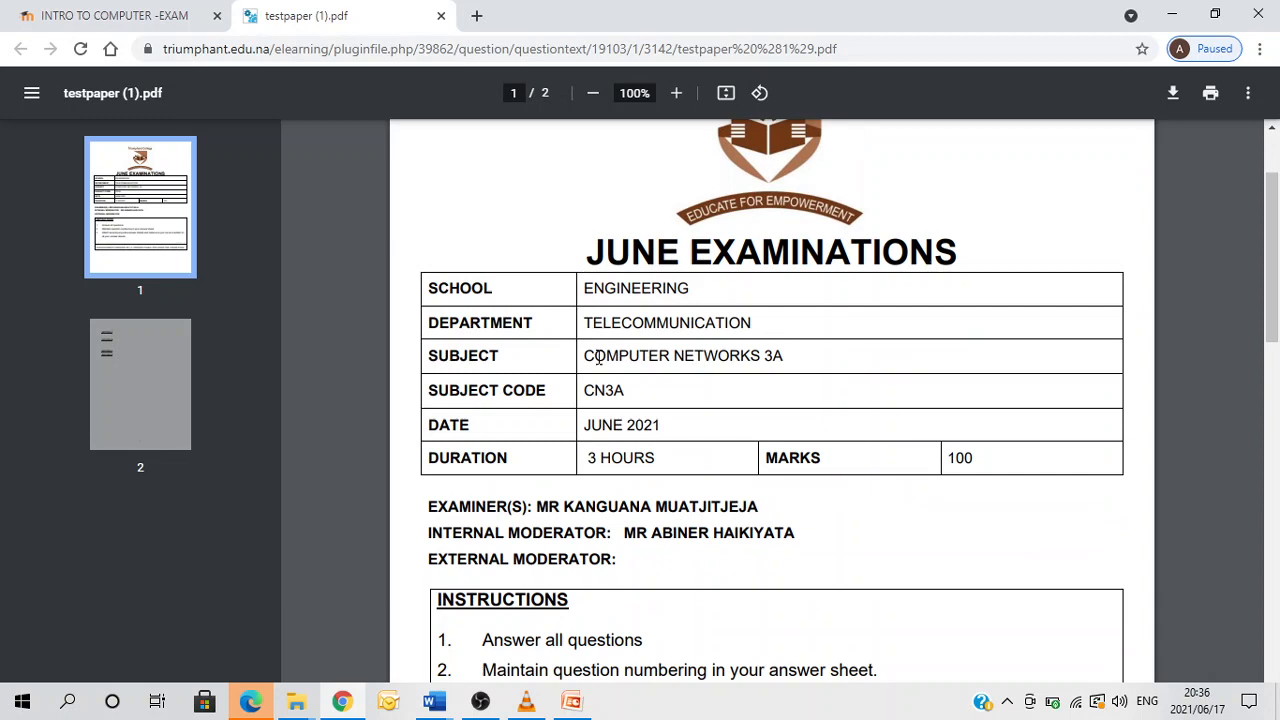
scroll("down", 3)
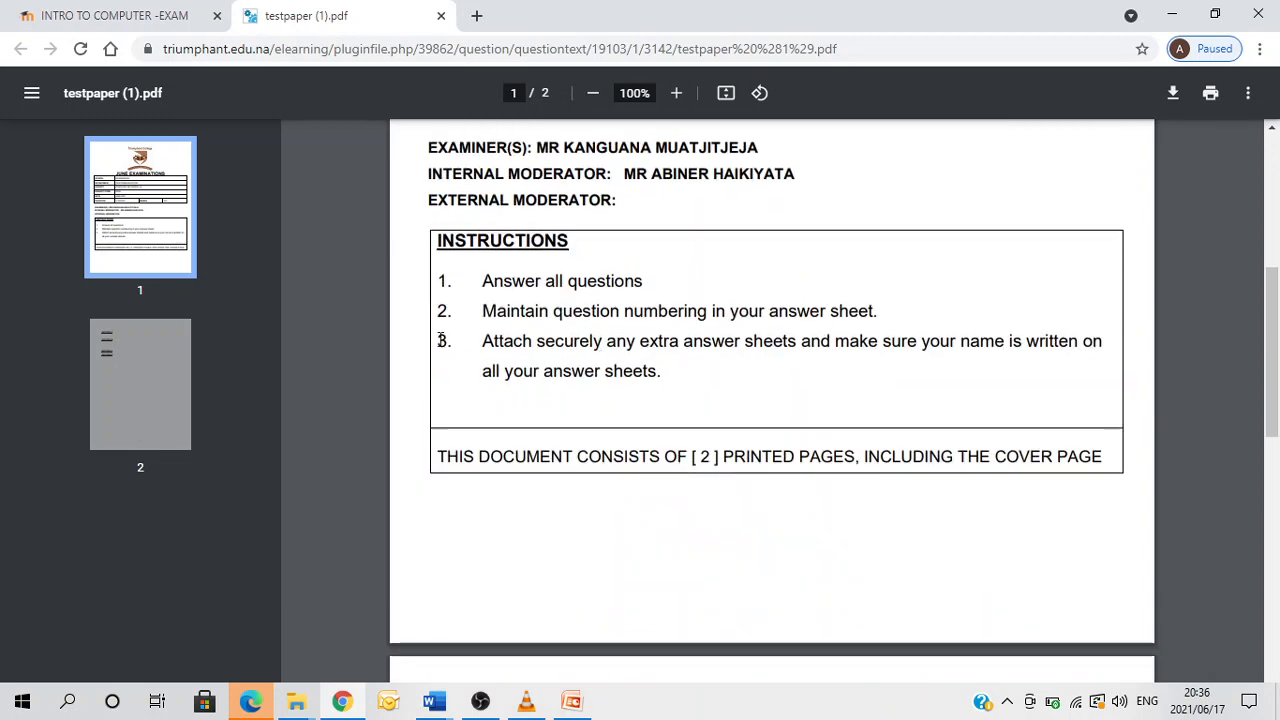
mouse_move(603, 273)
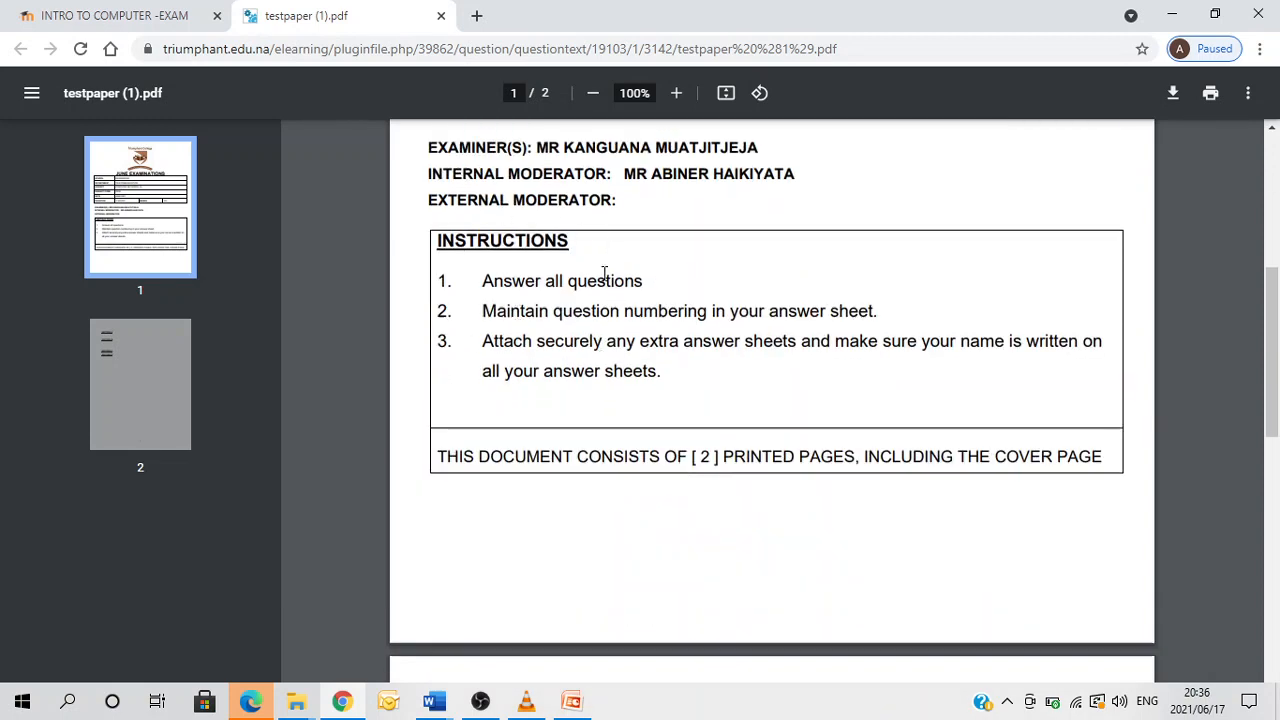
scroll("down", 3)
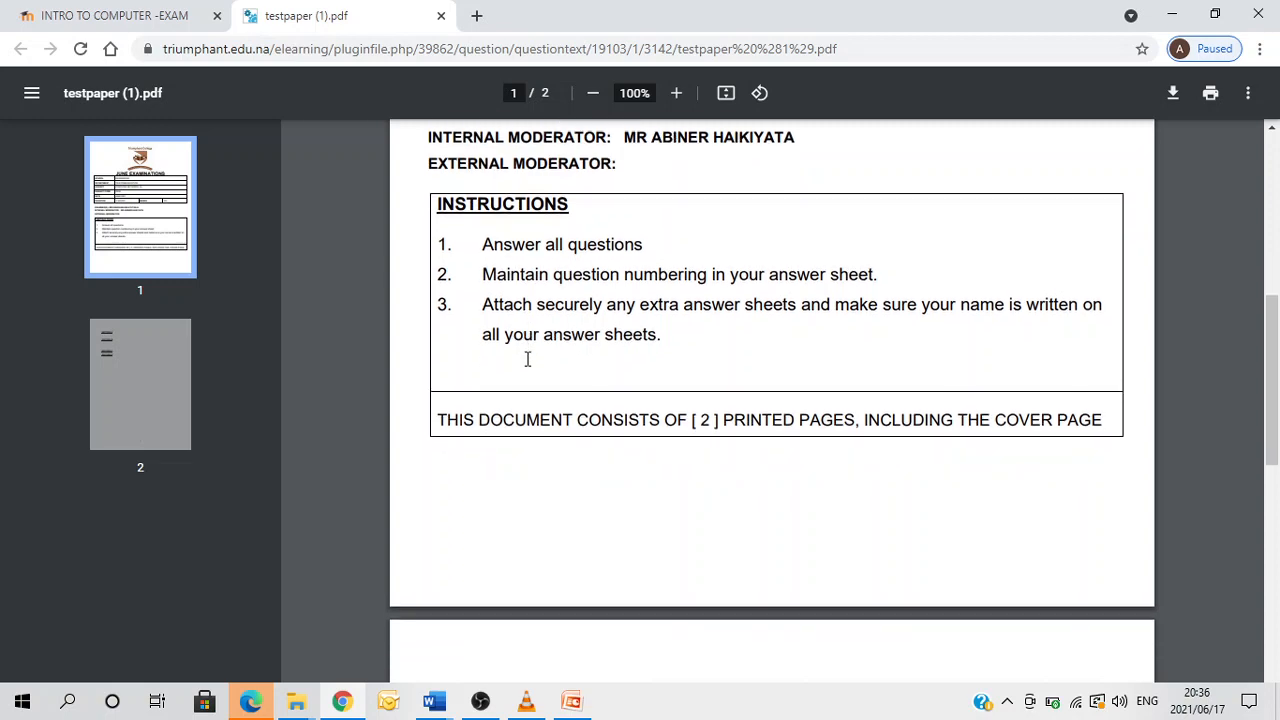
scroll("down", 3)
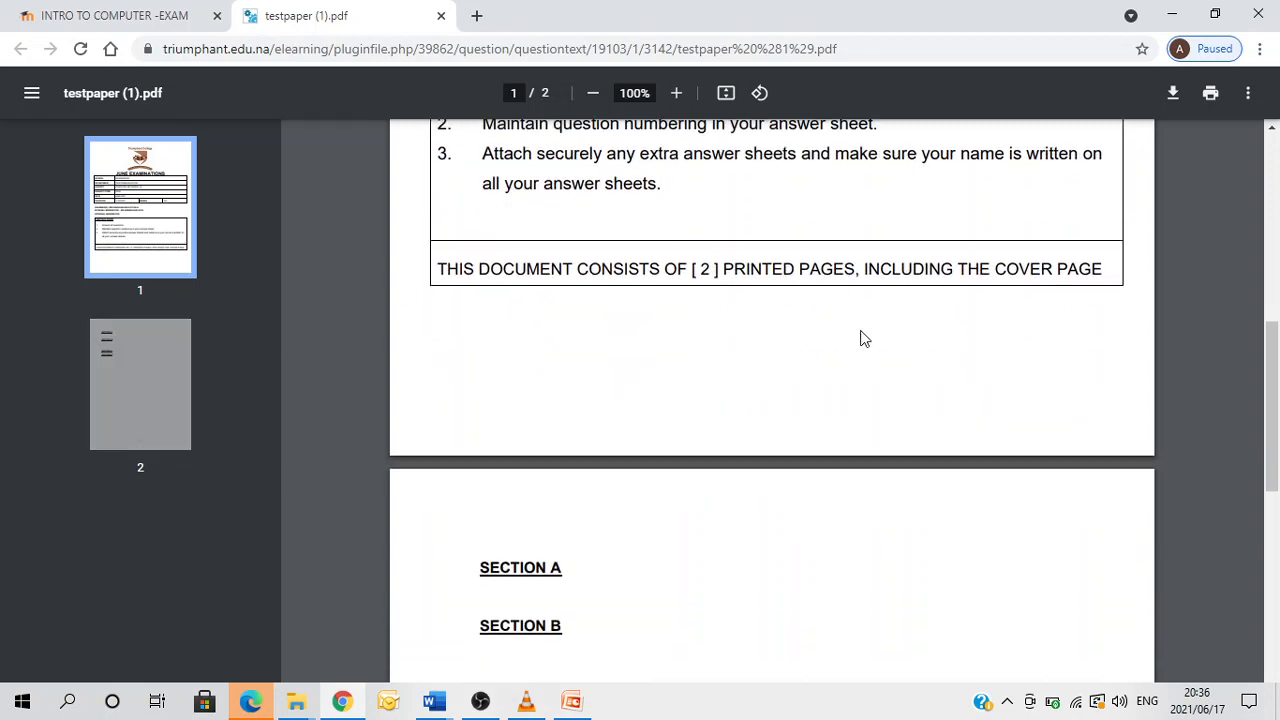
scroll("down", 3)
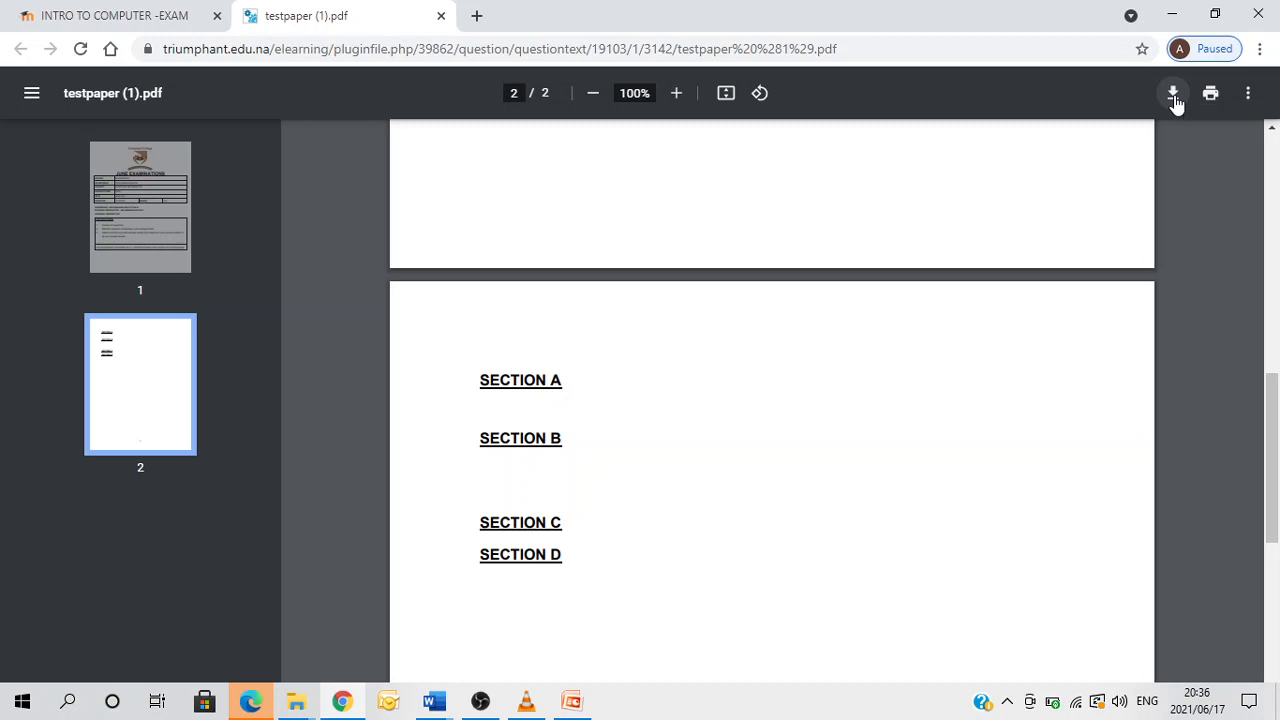
mouse_move(344, 352)
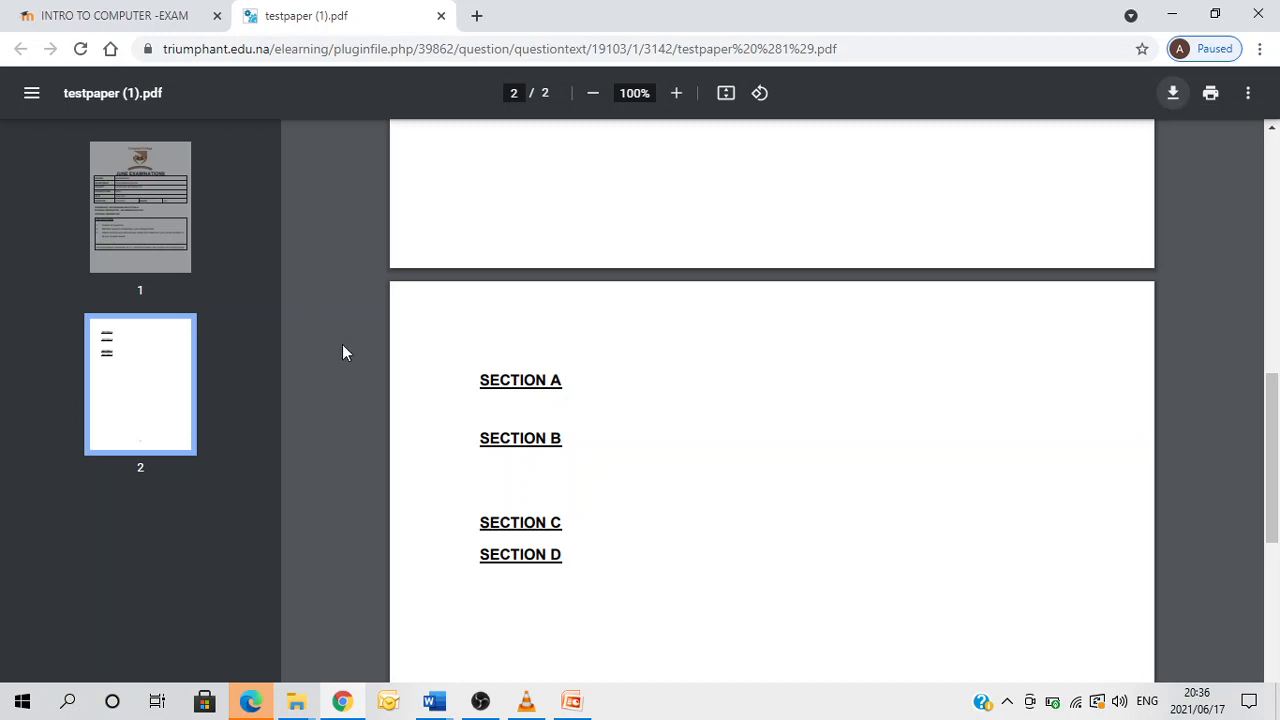
left_click(1171, 93)
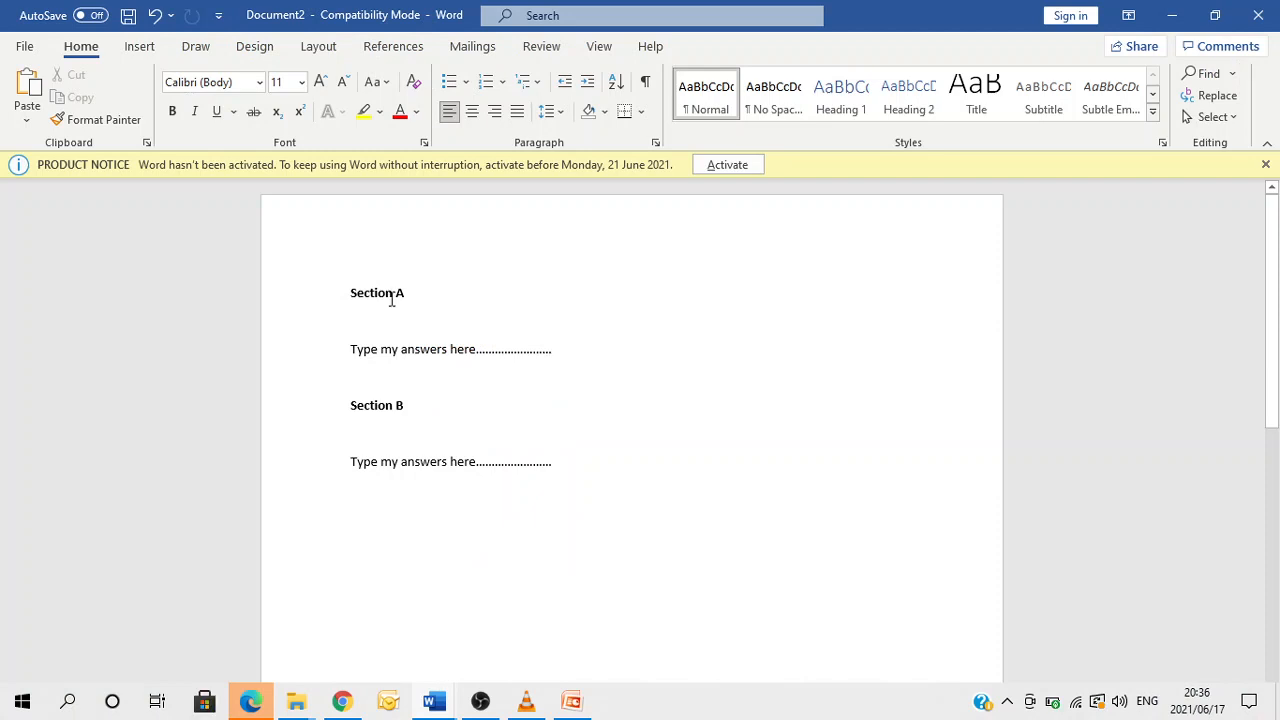
Check the Word answer sheet's Section A line, then return to Chrome.
scroll("down", 3)
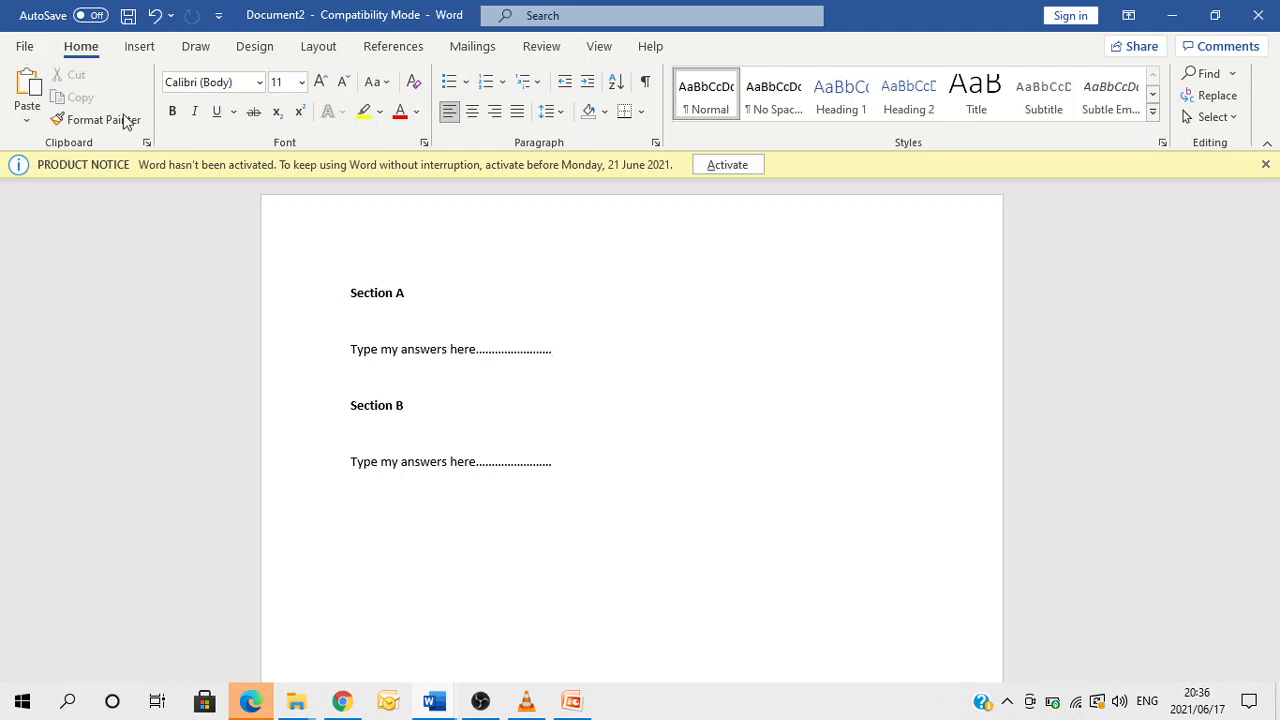
left_click(552, 349)
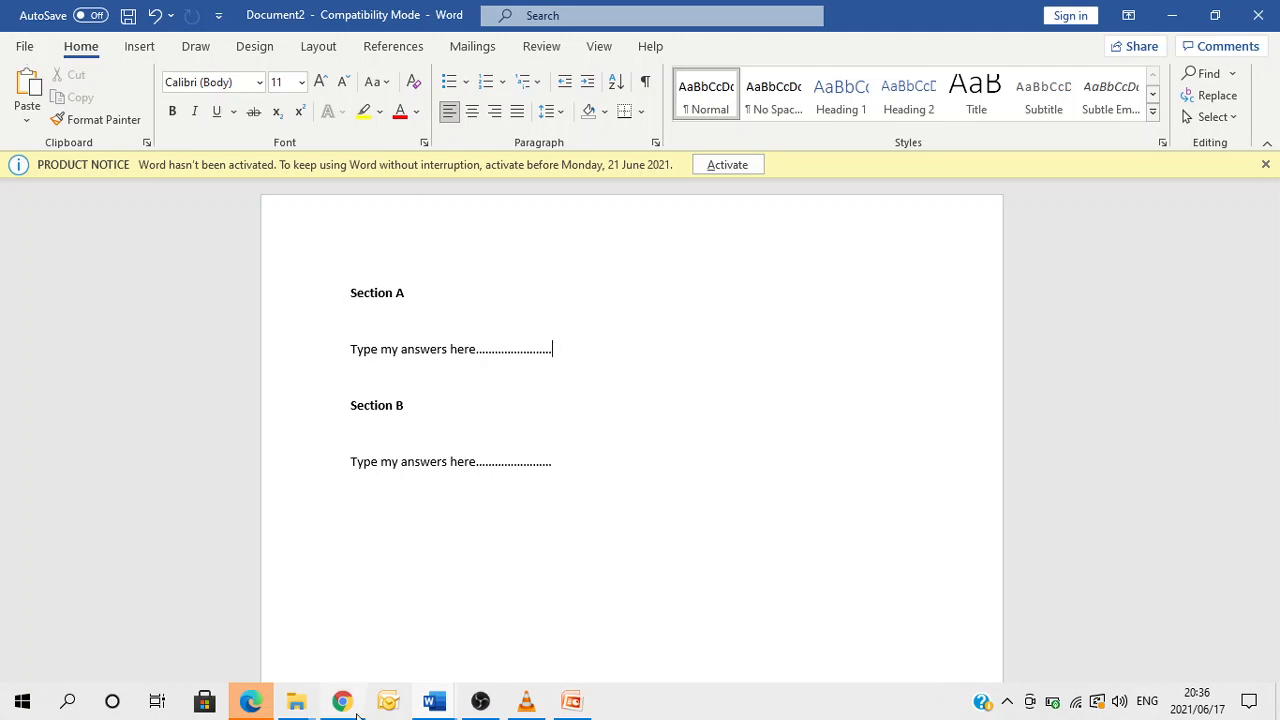
left_click(251, 700)
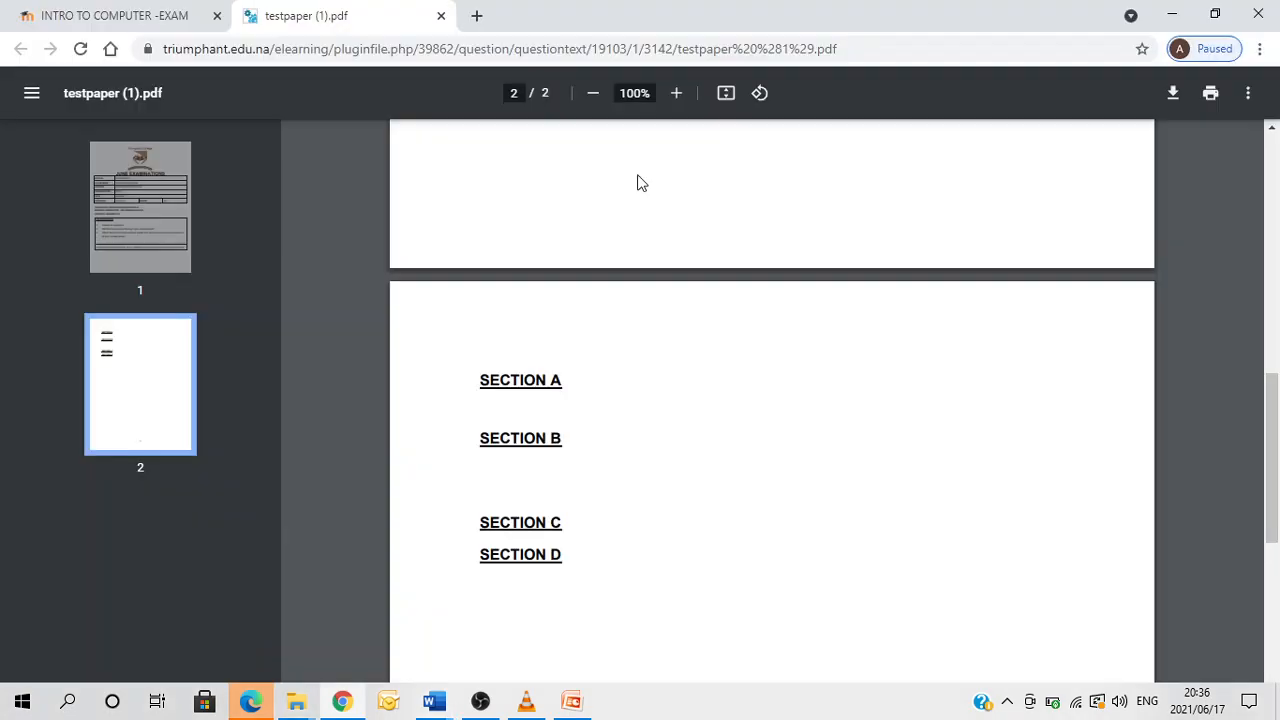
Return to the quiz attempt and open the file picker for Question 1.
left_click(113, 15)
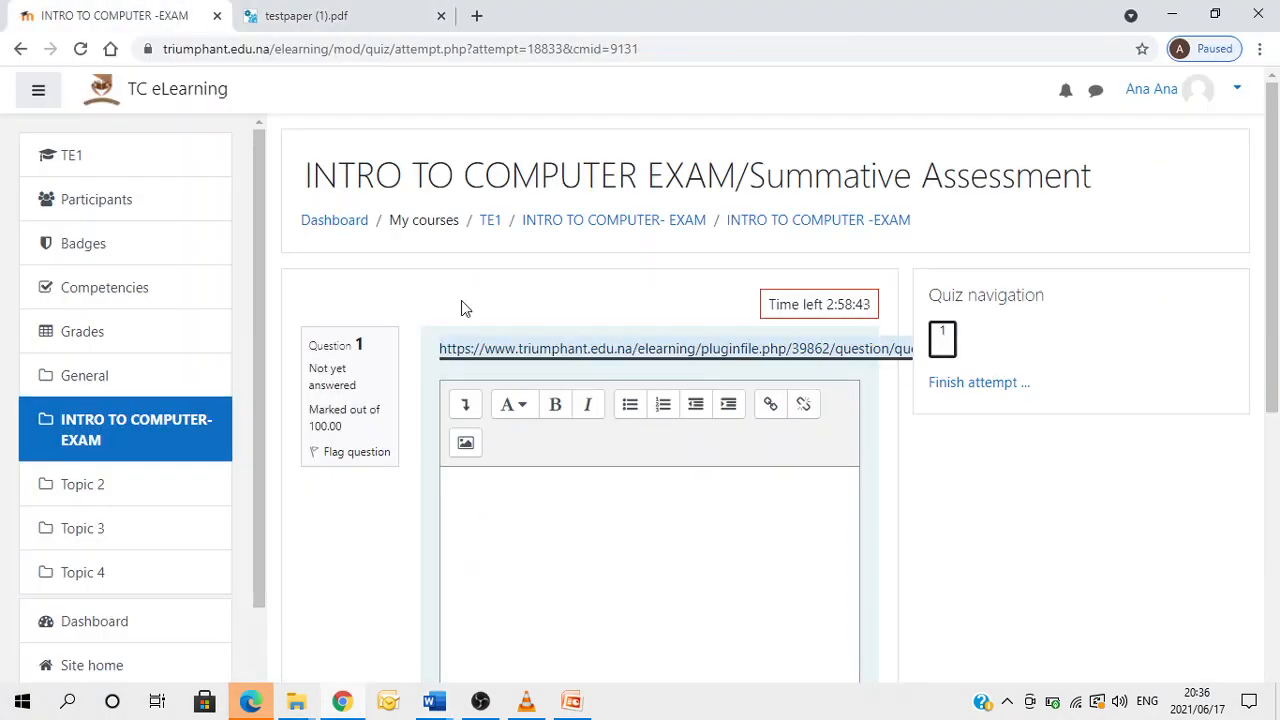
scroll("down", 3)
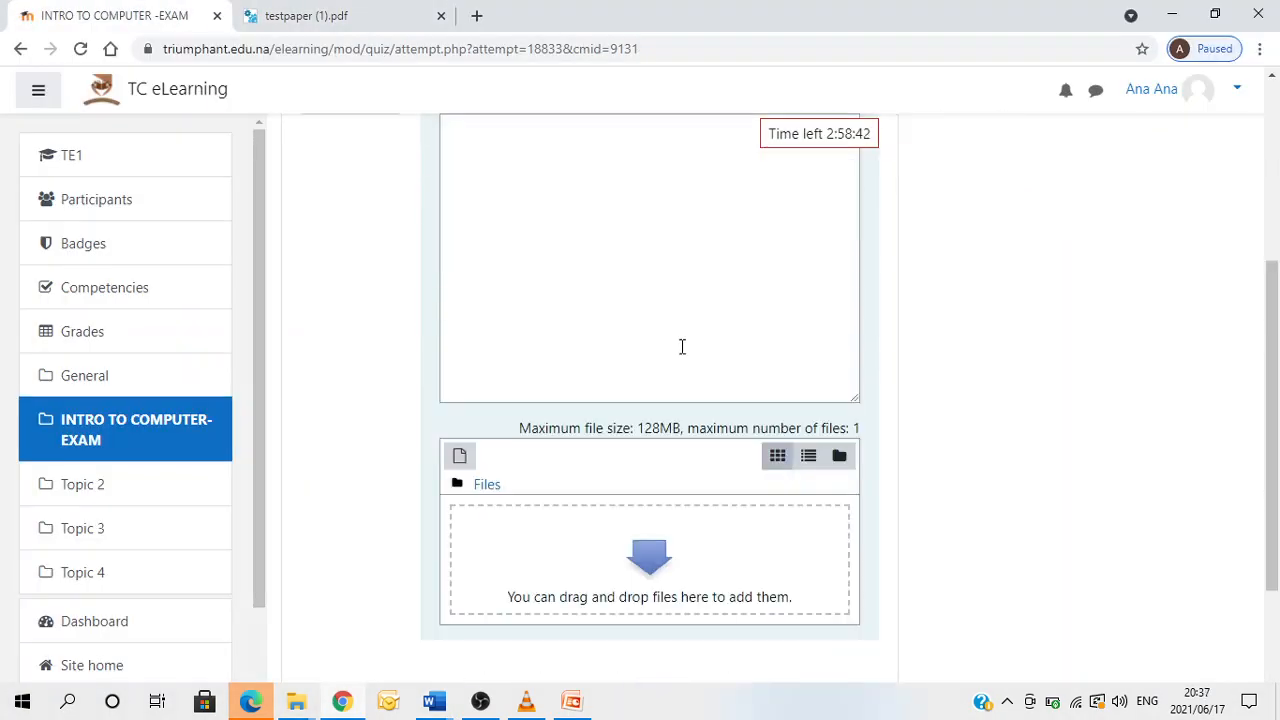
scroll("down", 3)
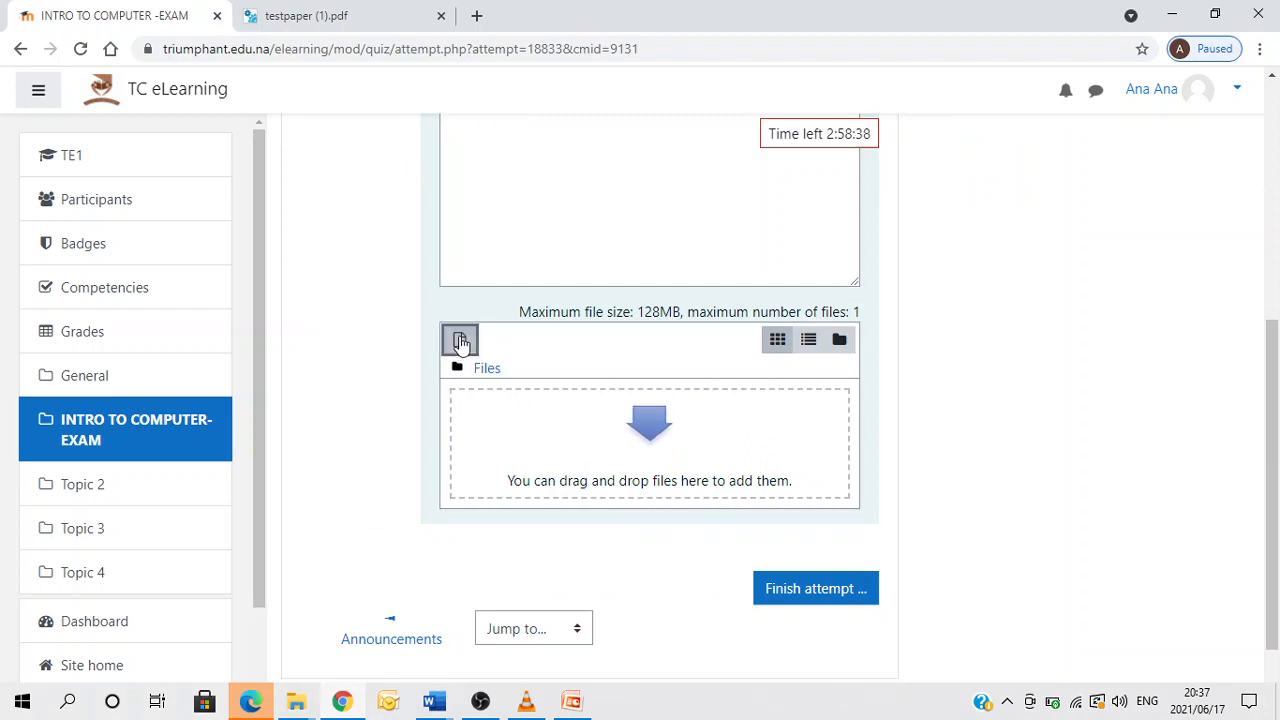
left_click(459, 340)
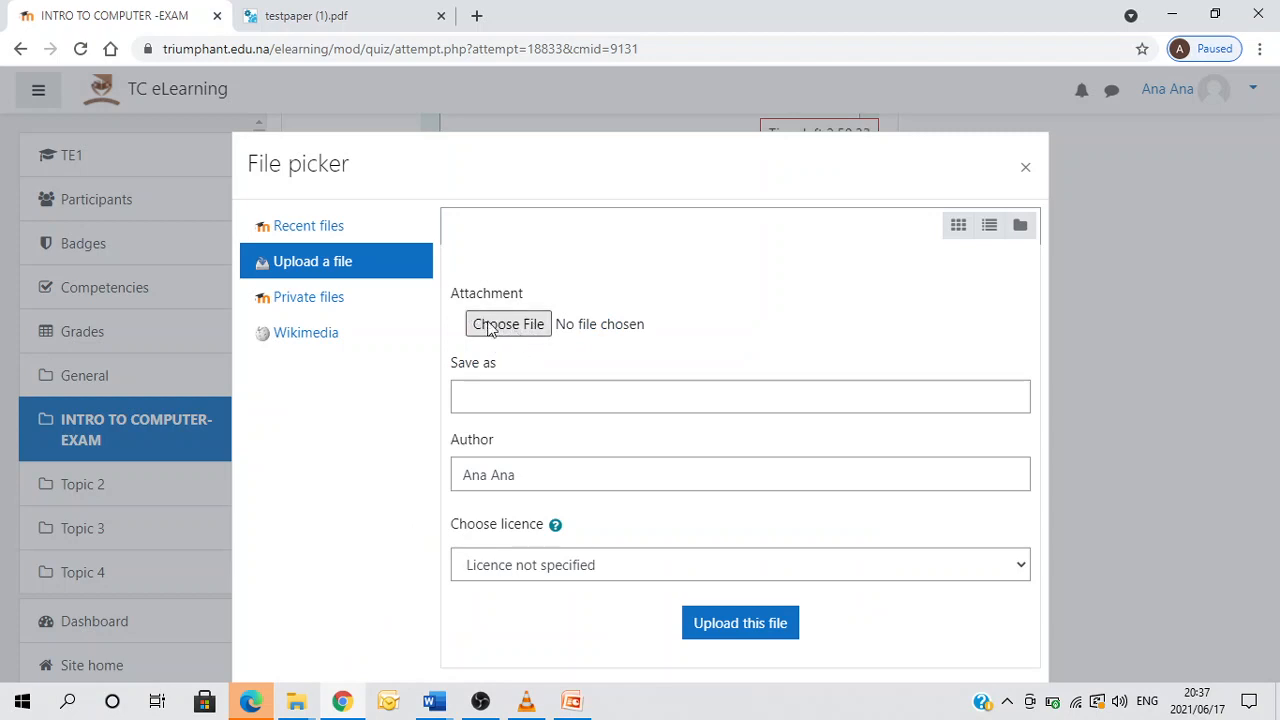
mouse_move(507, 323)
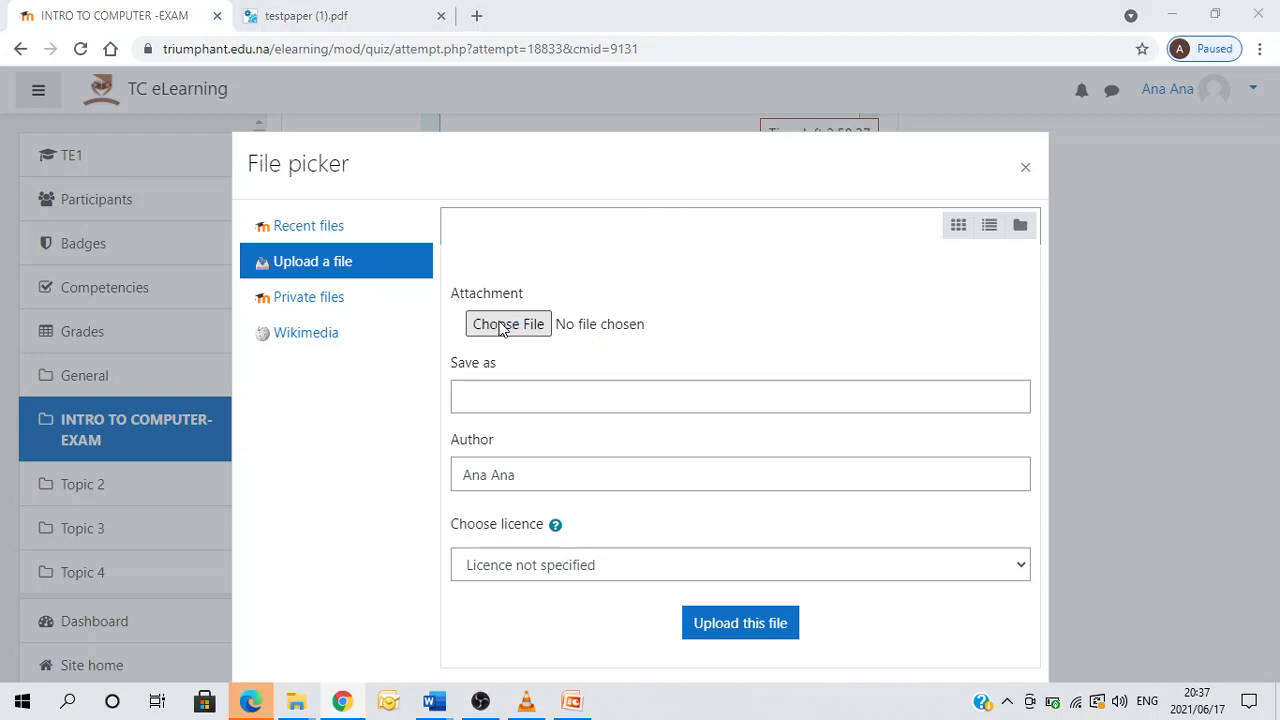
Upload 202120AnaExam PDF from the Desktop as Question 1's answer file.
left_click(508, 323)
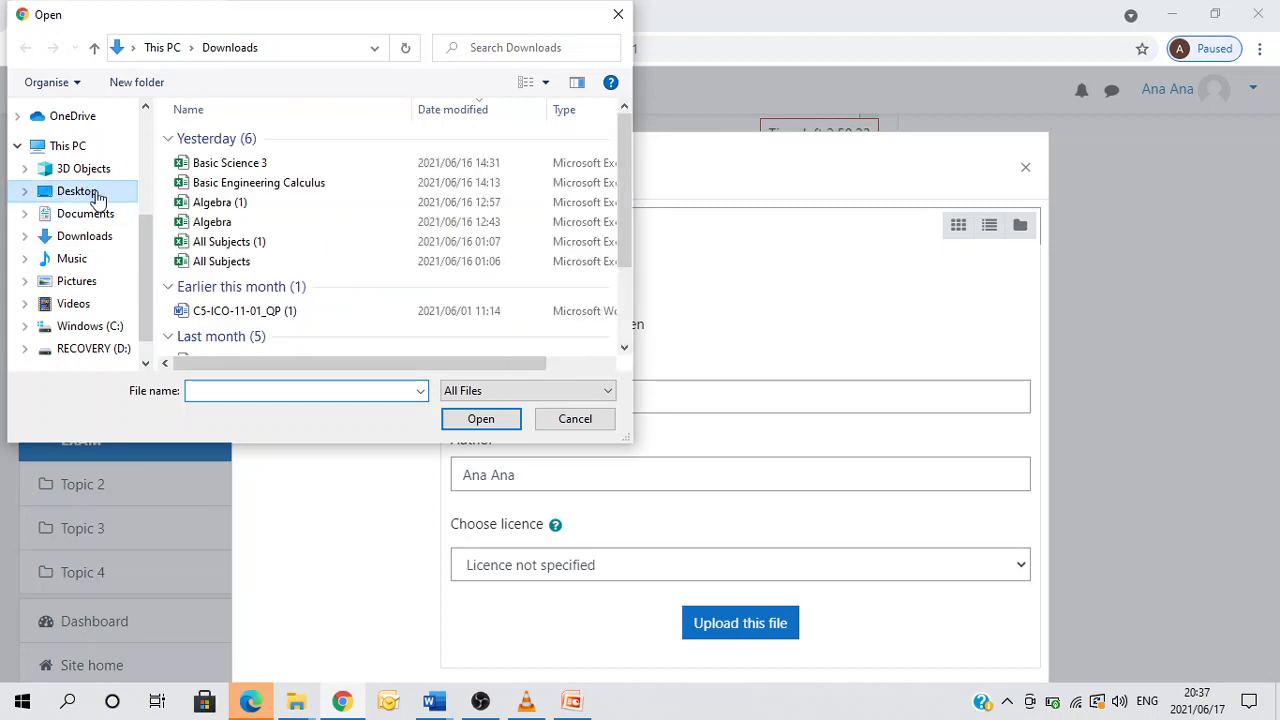
left_click(77, 191)
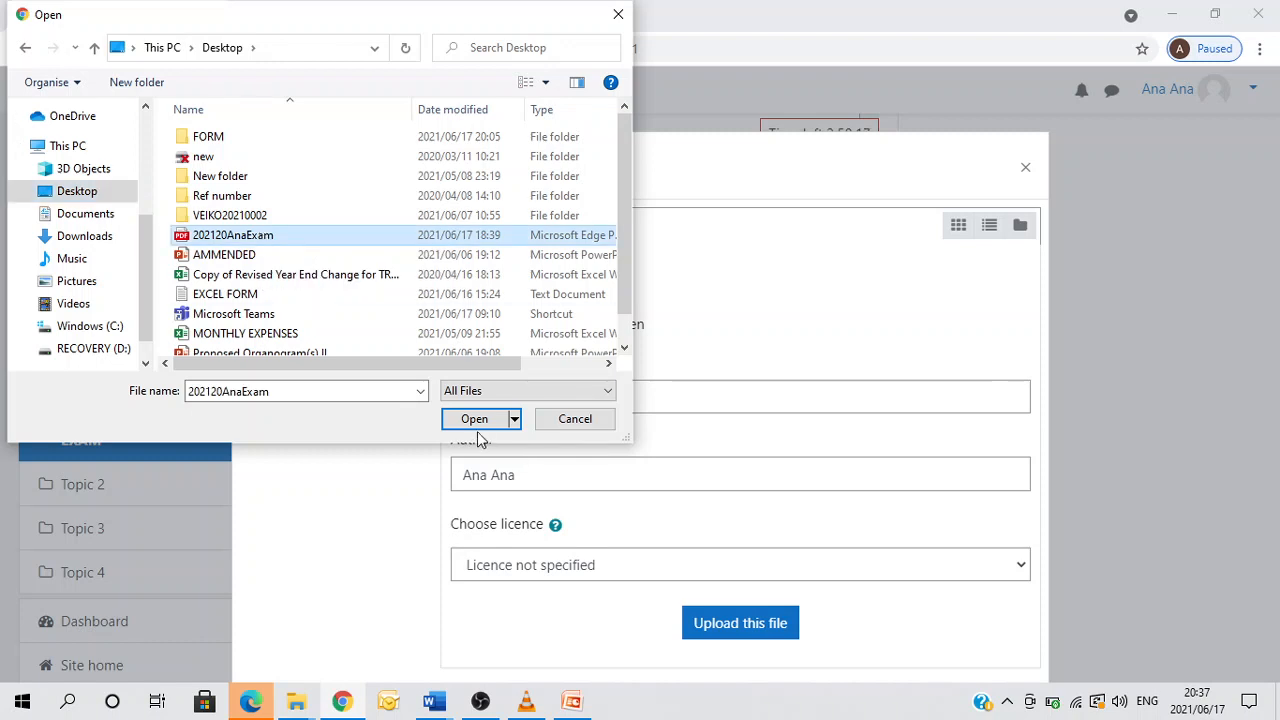
left_click(474, 418)
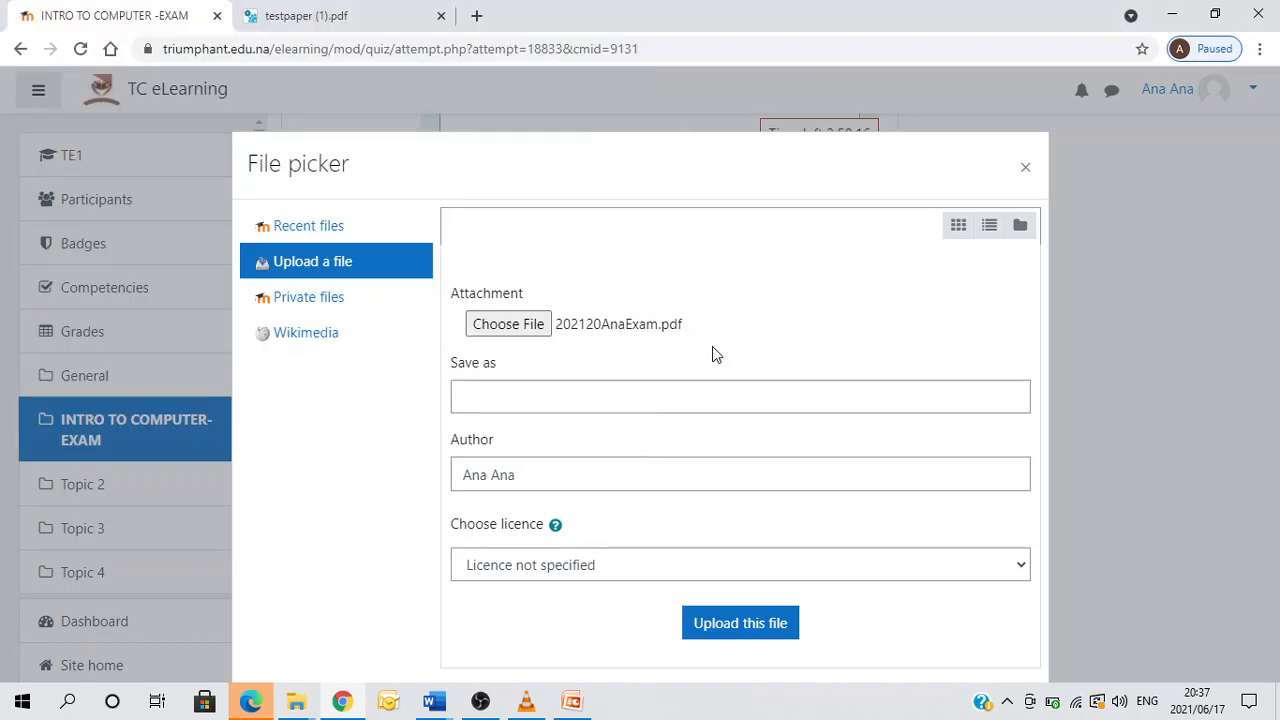
mouse_move(740, 622)
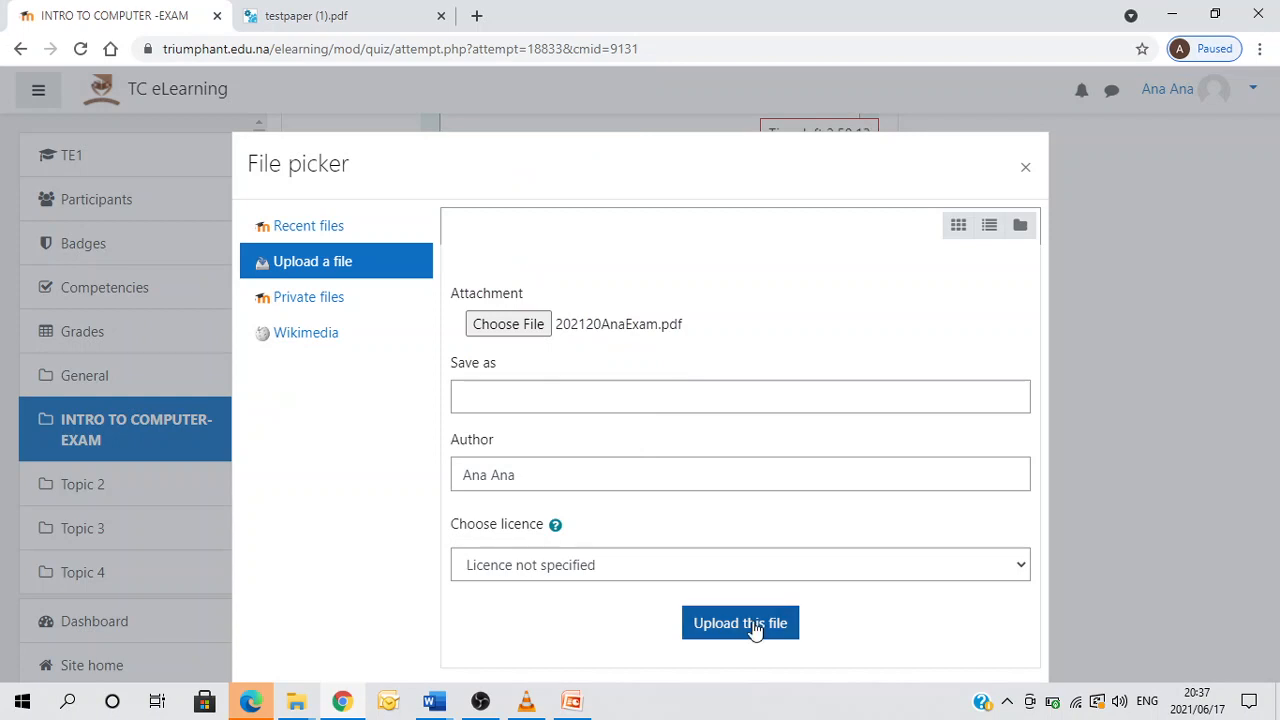
left_click(740, 622)
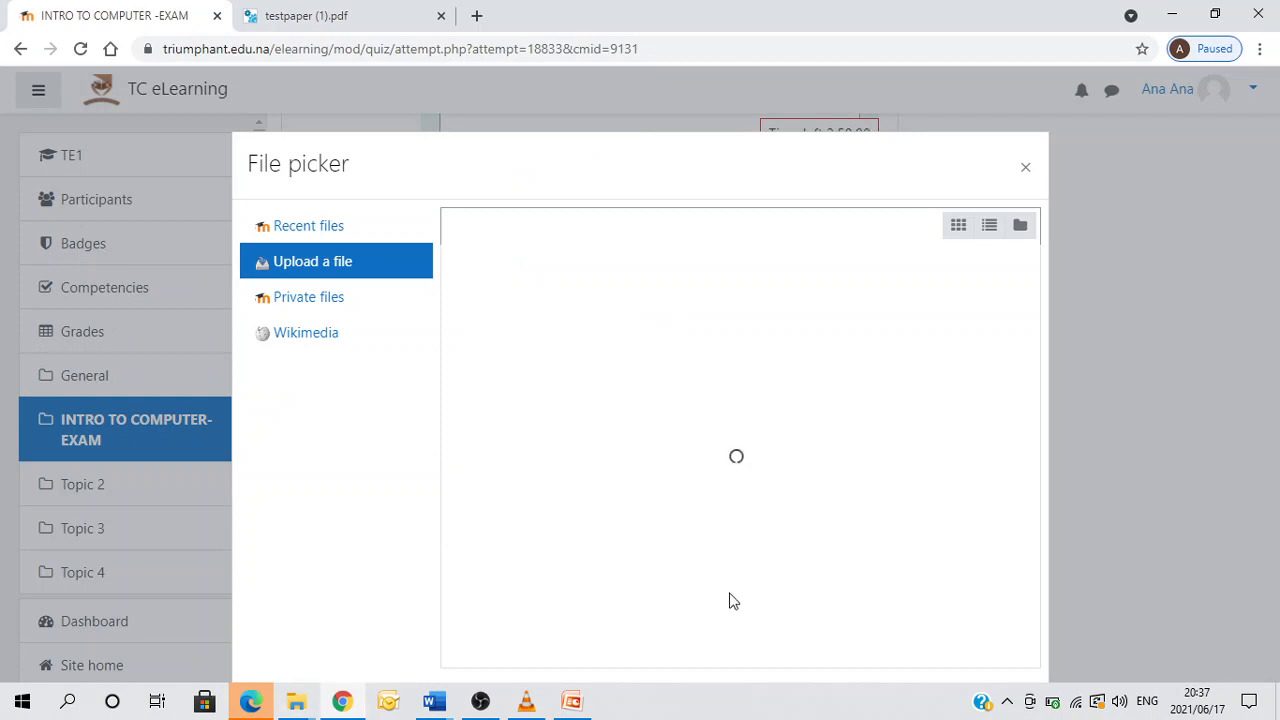
mouse_move(733, 567)
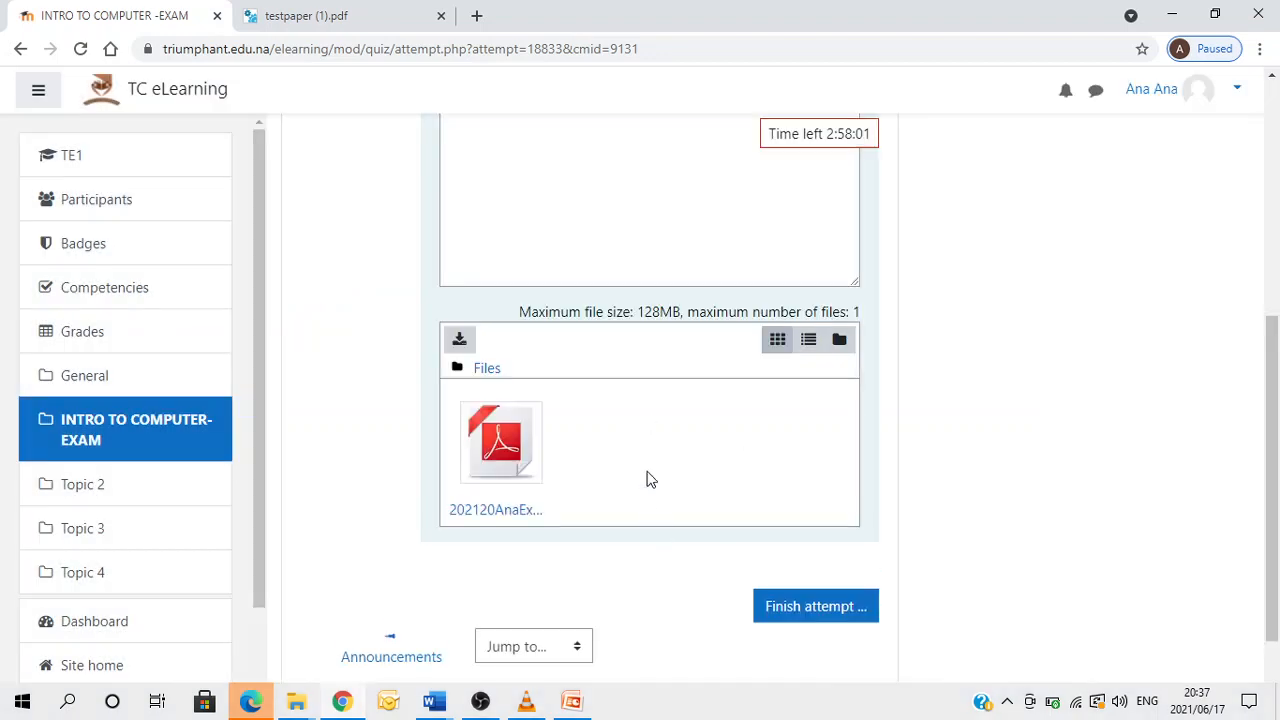
scroll("down", 3)
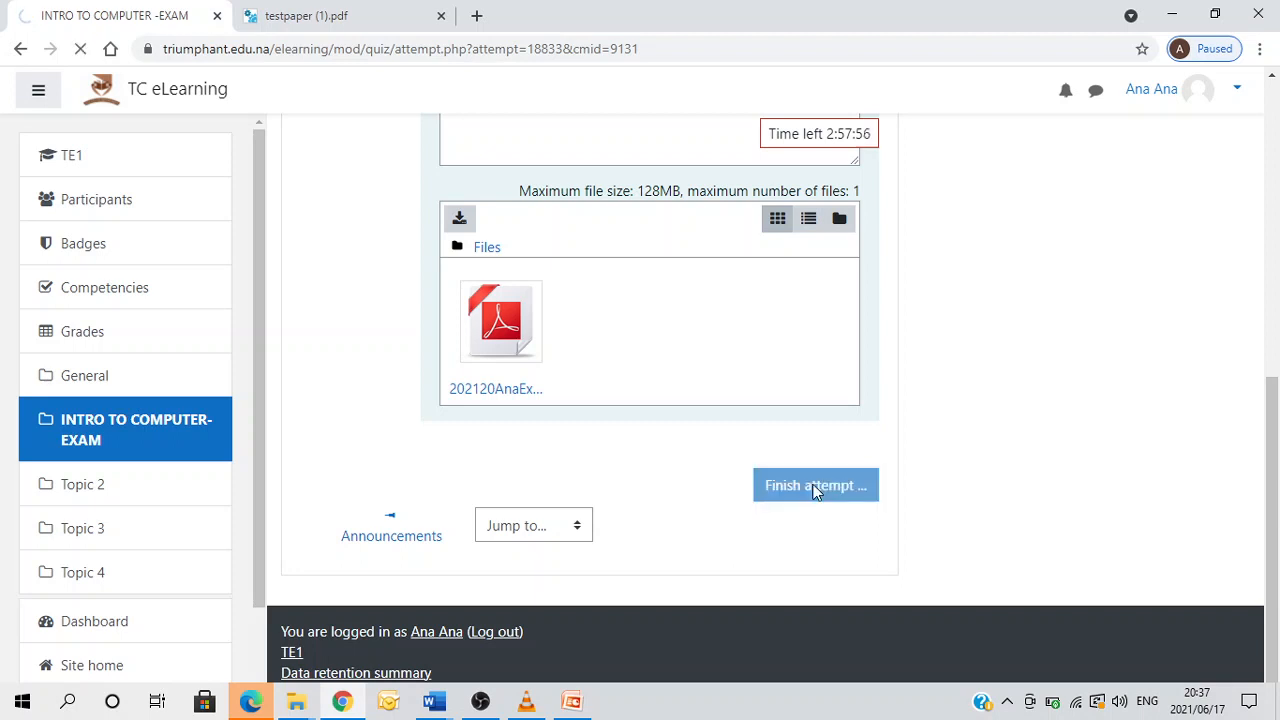
Finish the attempt and confirm Submit all and finish on the attempt summary.
left_click(815, 485)
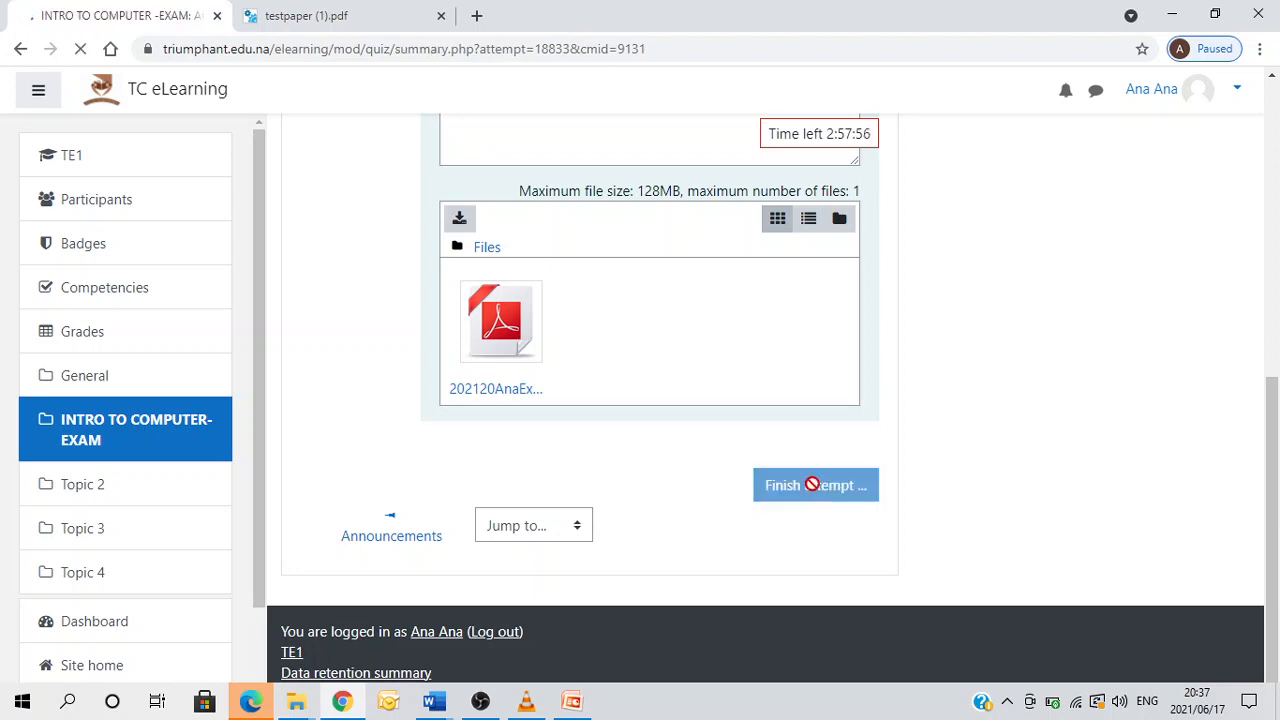
left_click(815, 485)
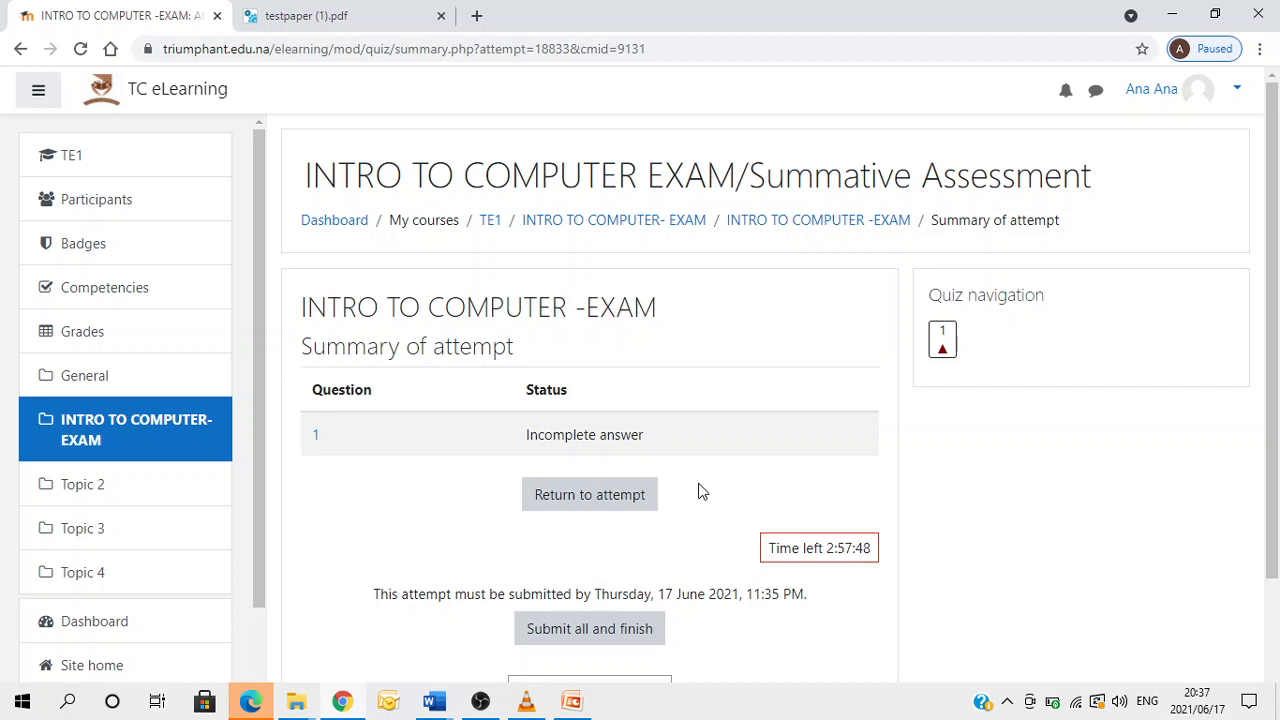
mouse_move(694, 489)
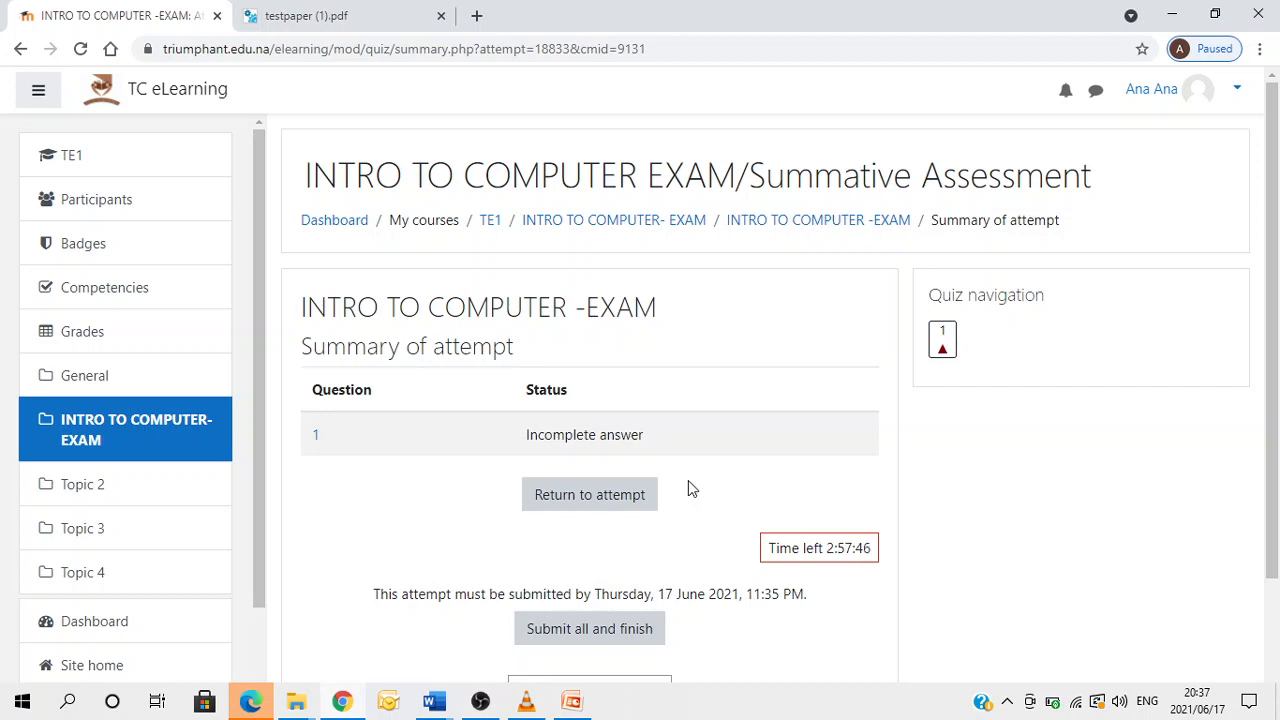
mouse_move(764, 323)
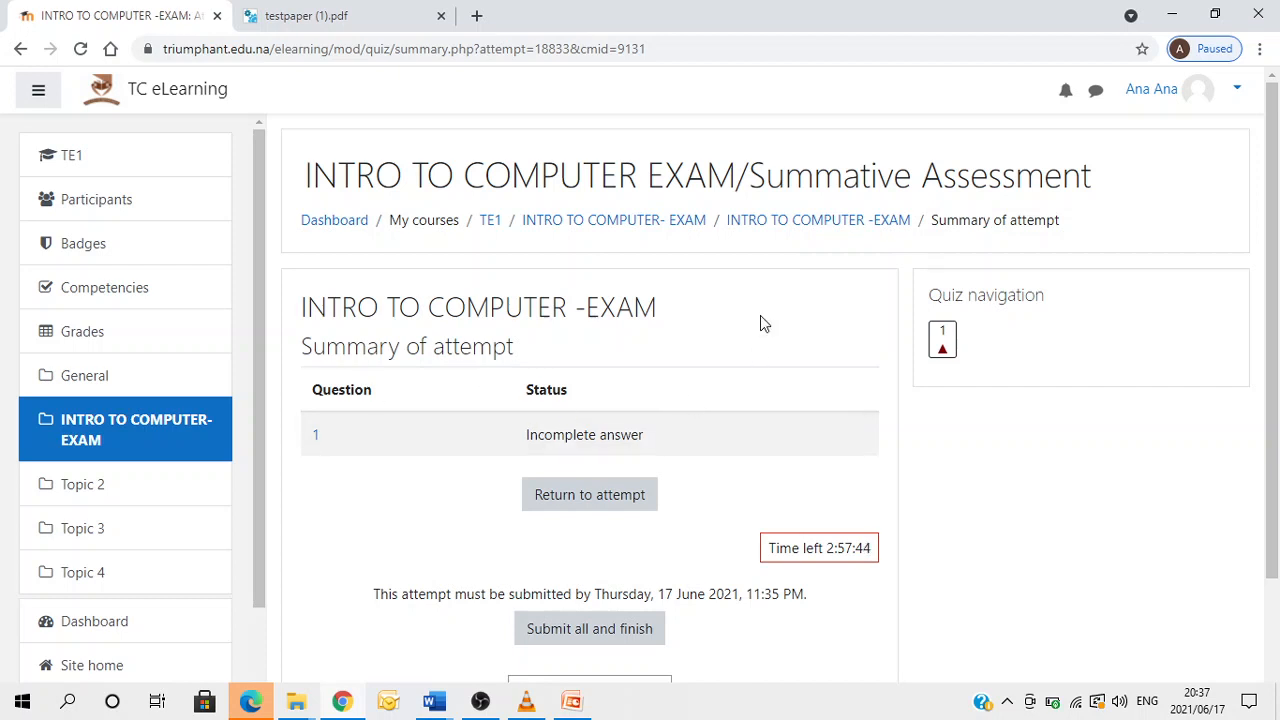
mouse_move(398, 382)
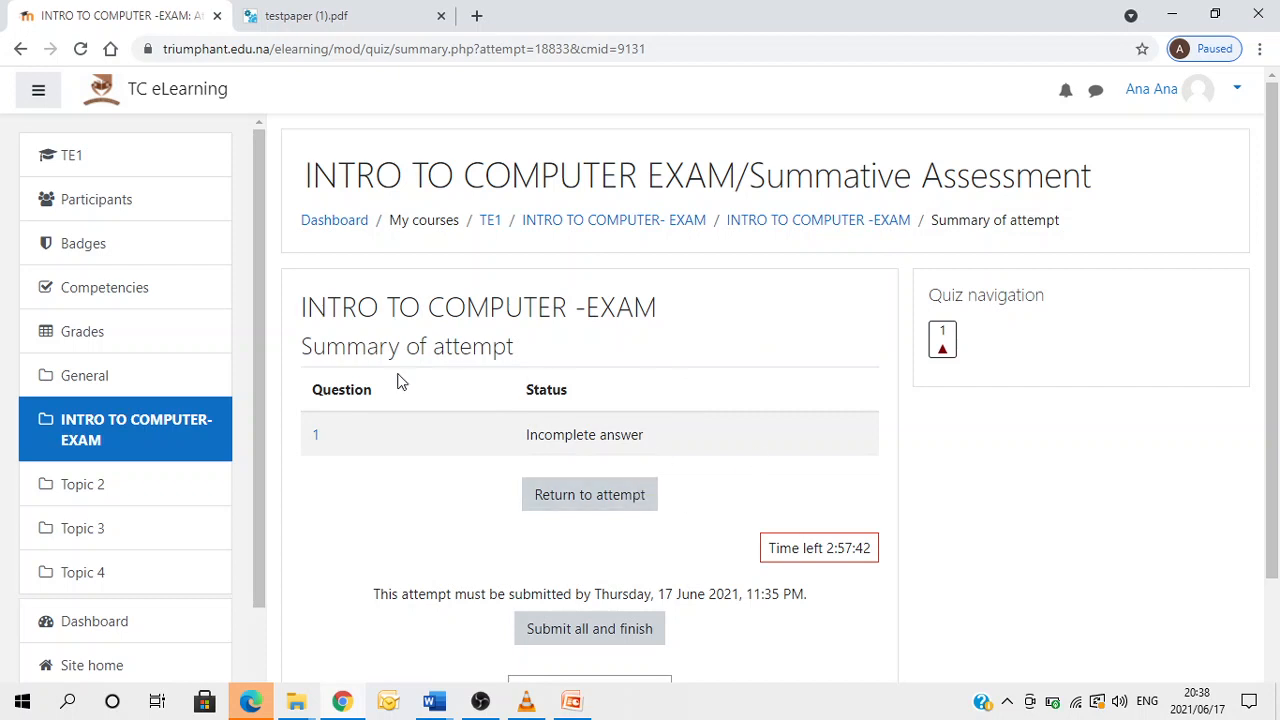
mouse_move(589, 494)
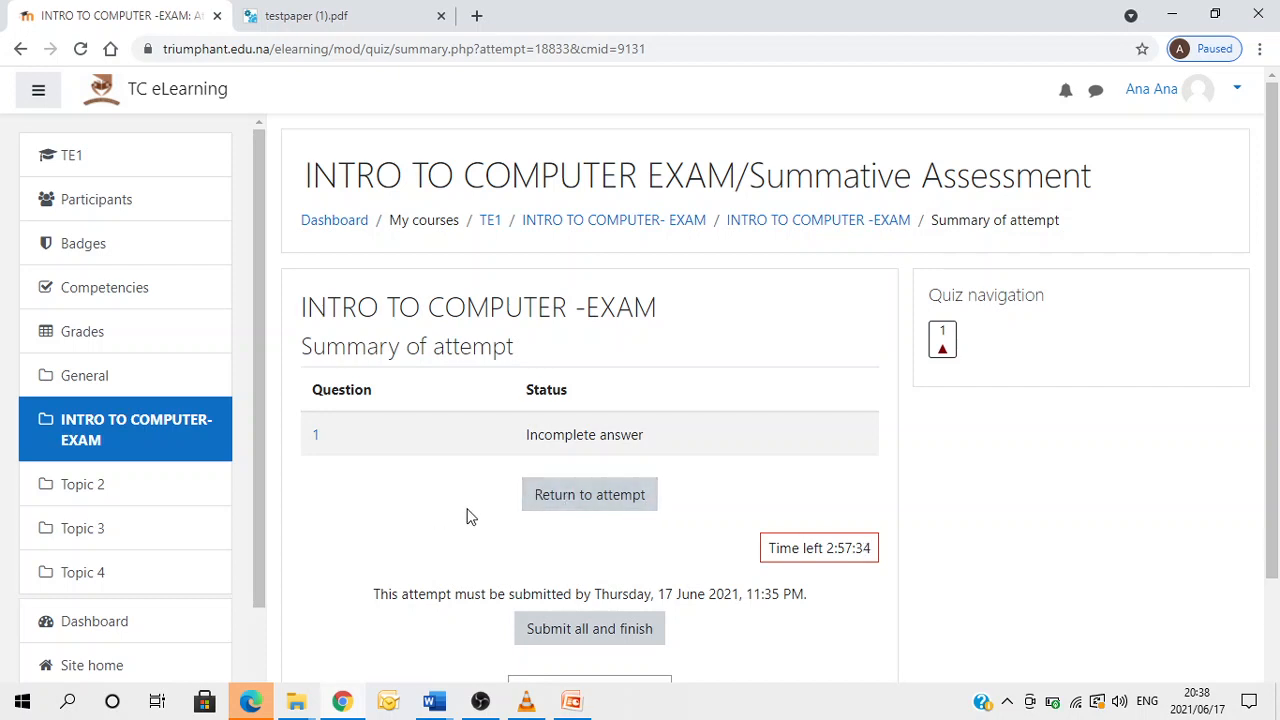
scroll("down", 3)
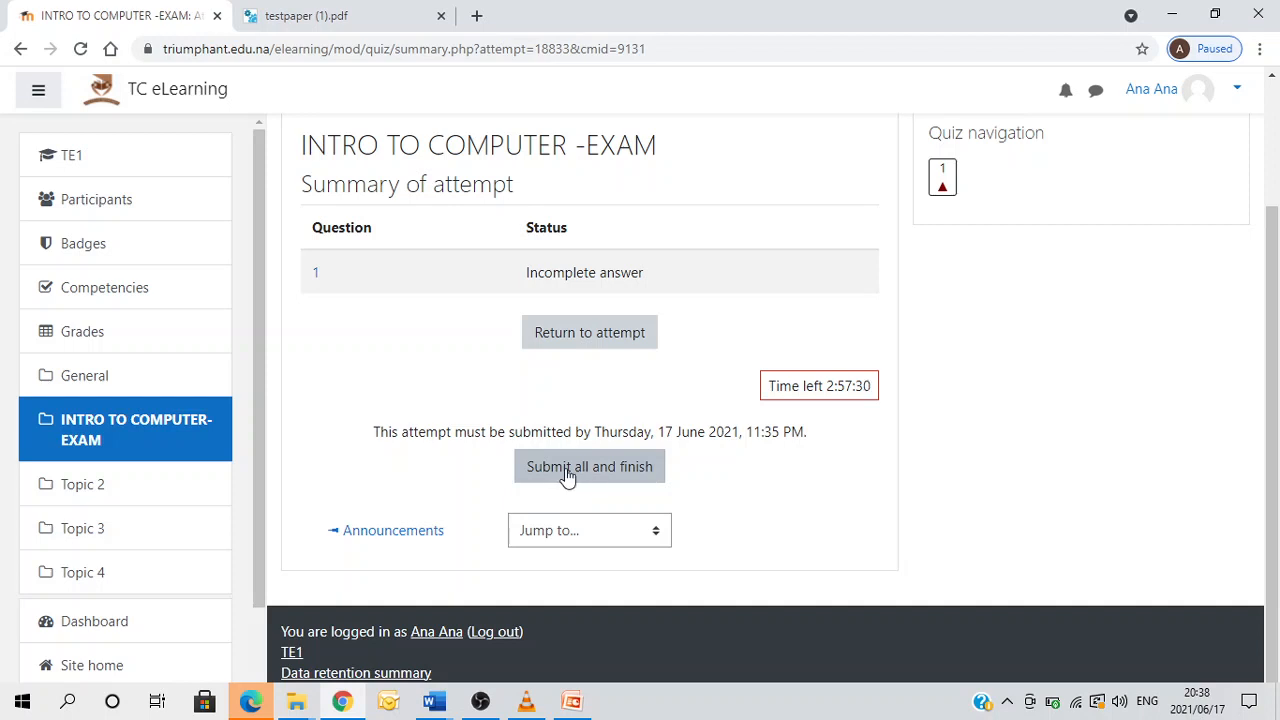
left_click(589, 466)
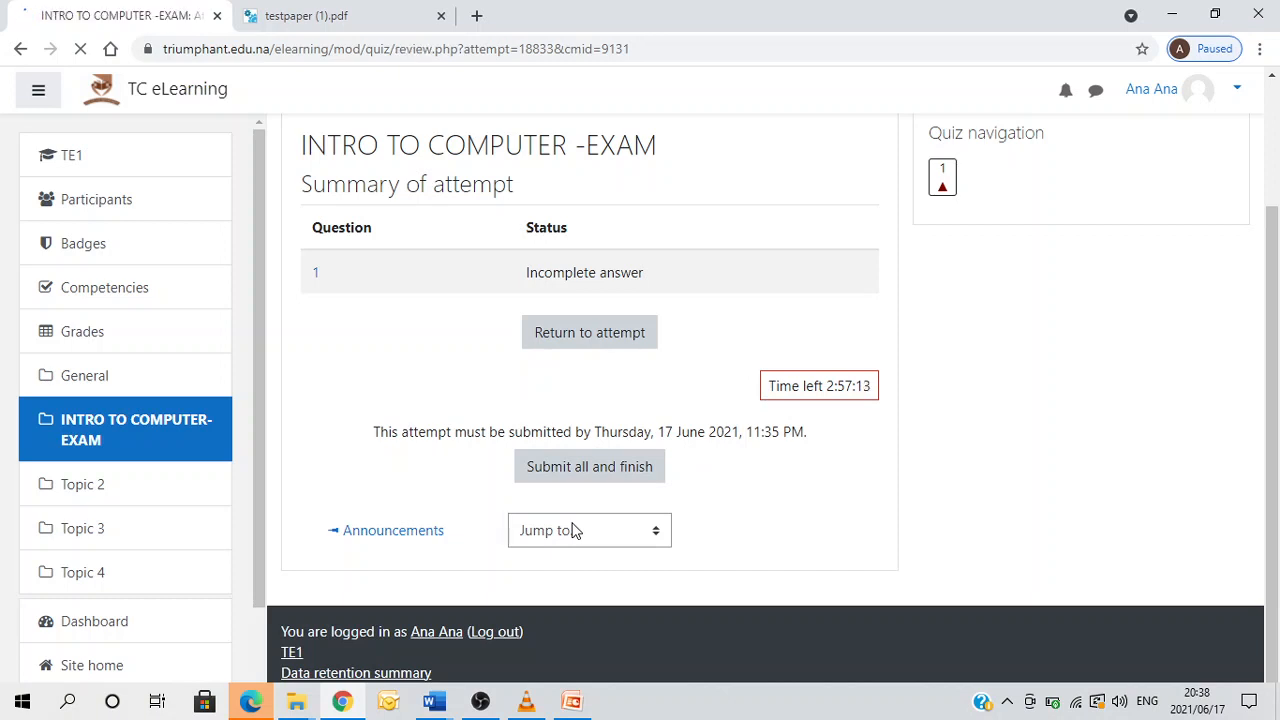
Scroll the review to confirm State Finished (2 mins 46 secs), then log out.
left_click(589, 466)
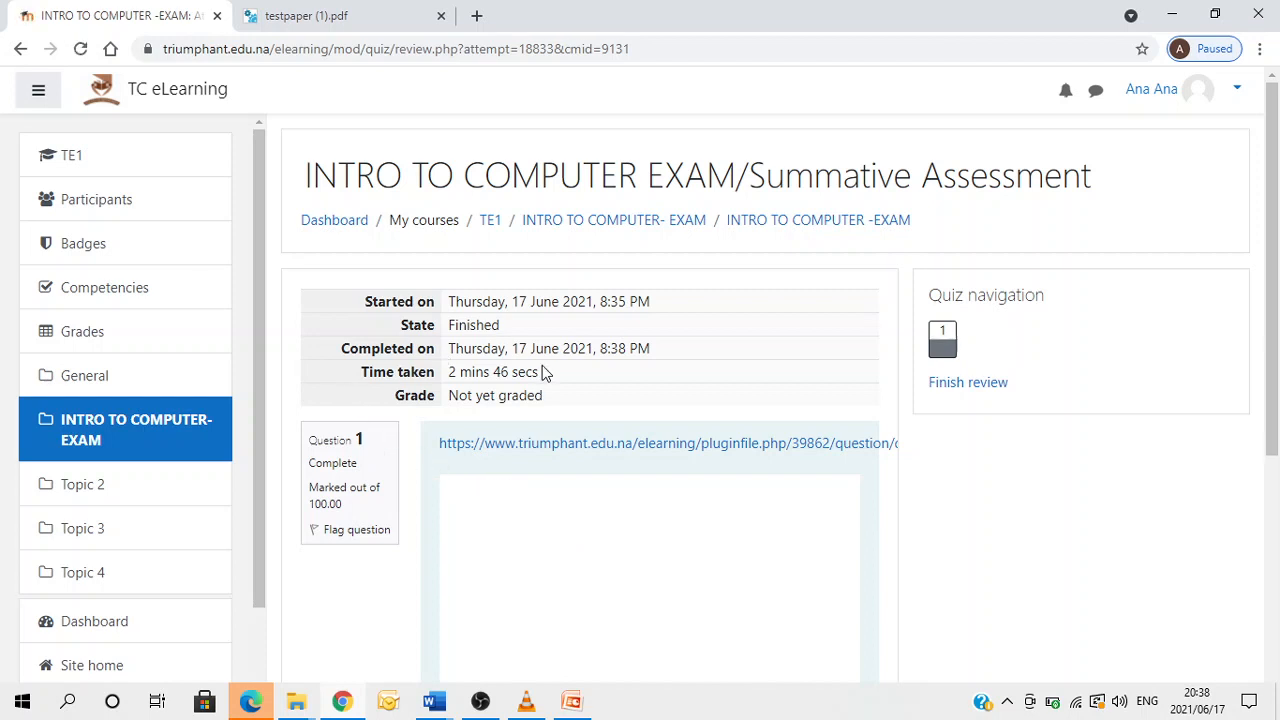
scroll("down", 3)
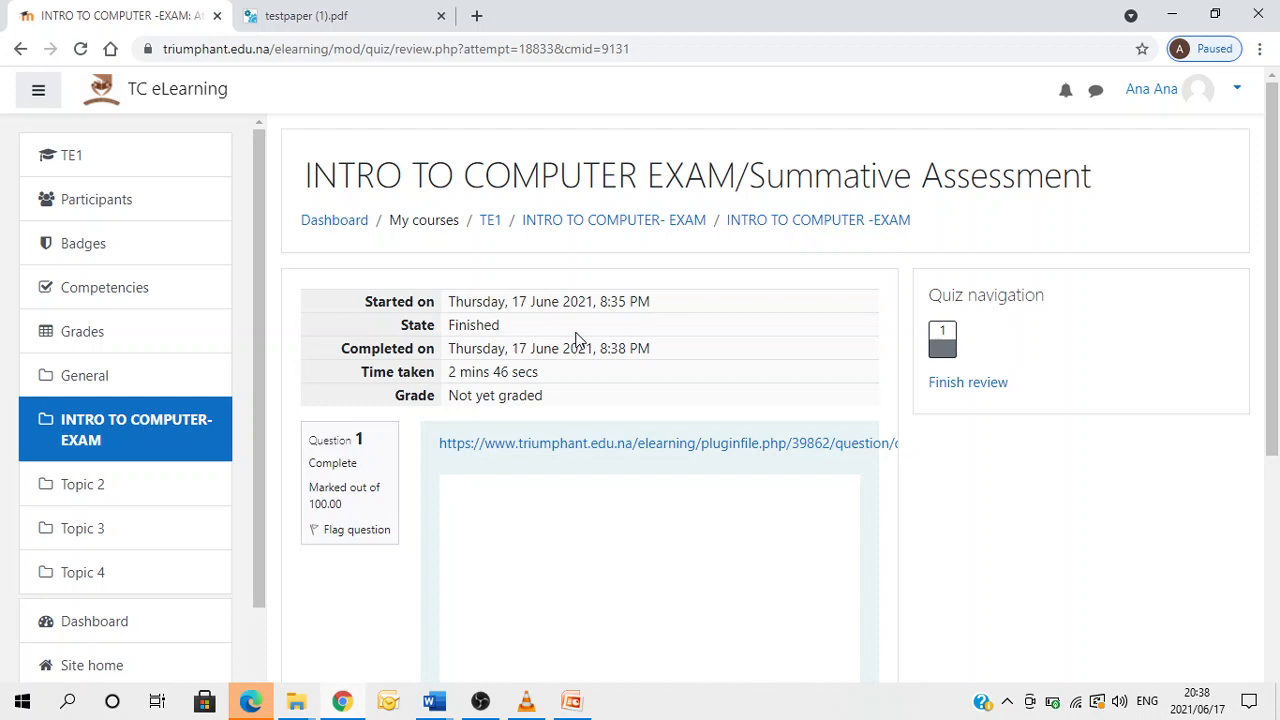
mouse_move(467, 353)
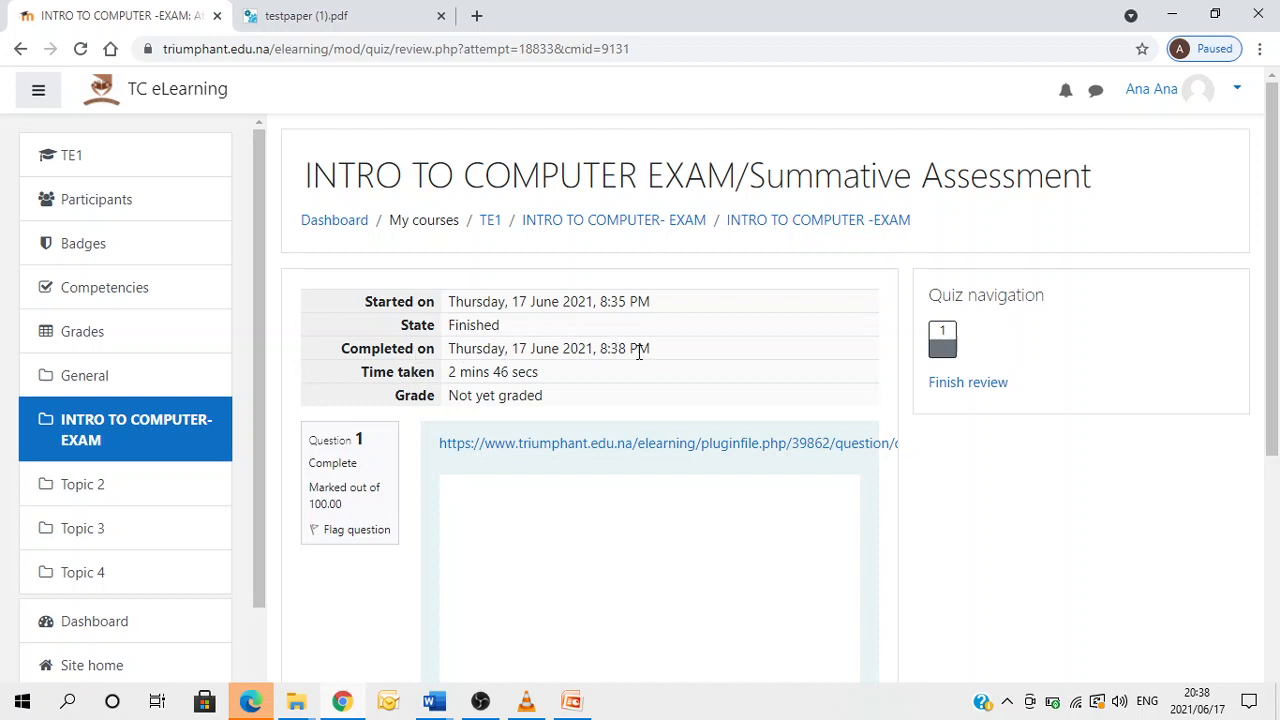
scroll("down", 3)
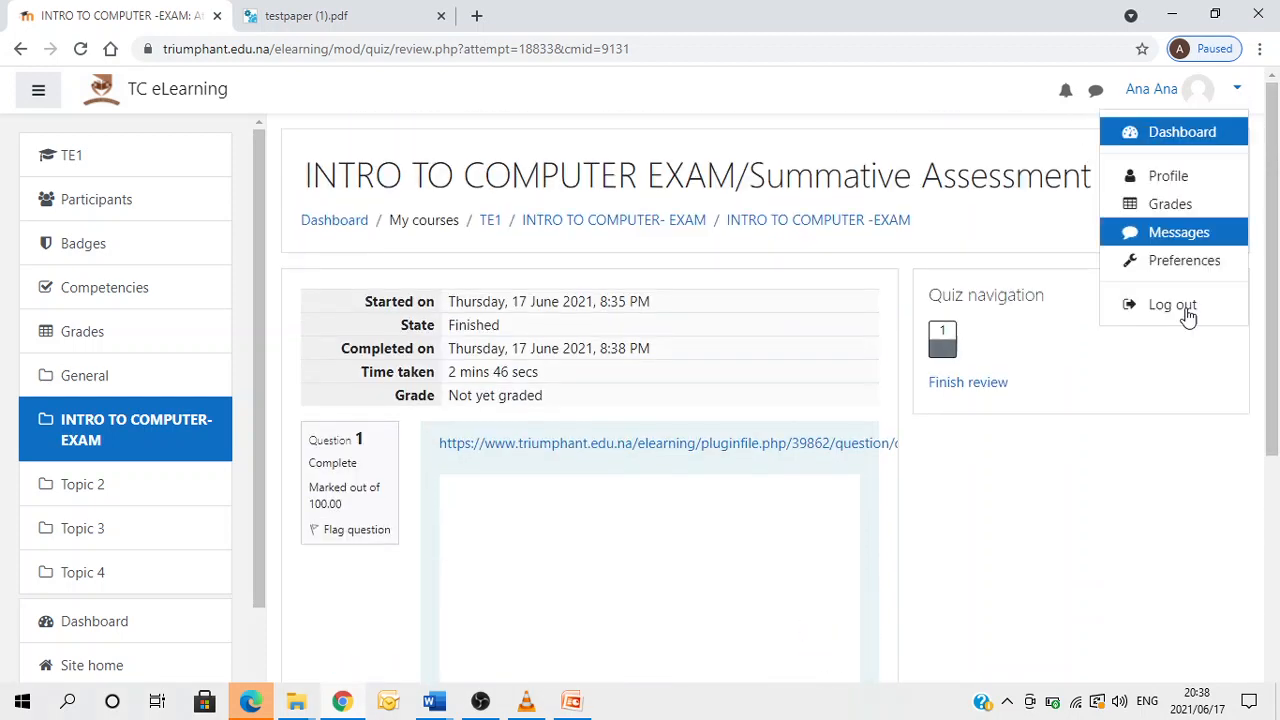
left_click(1172, 304)
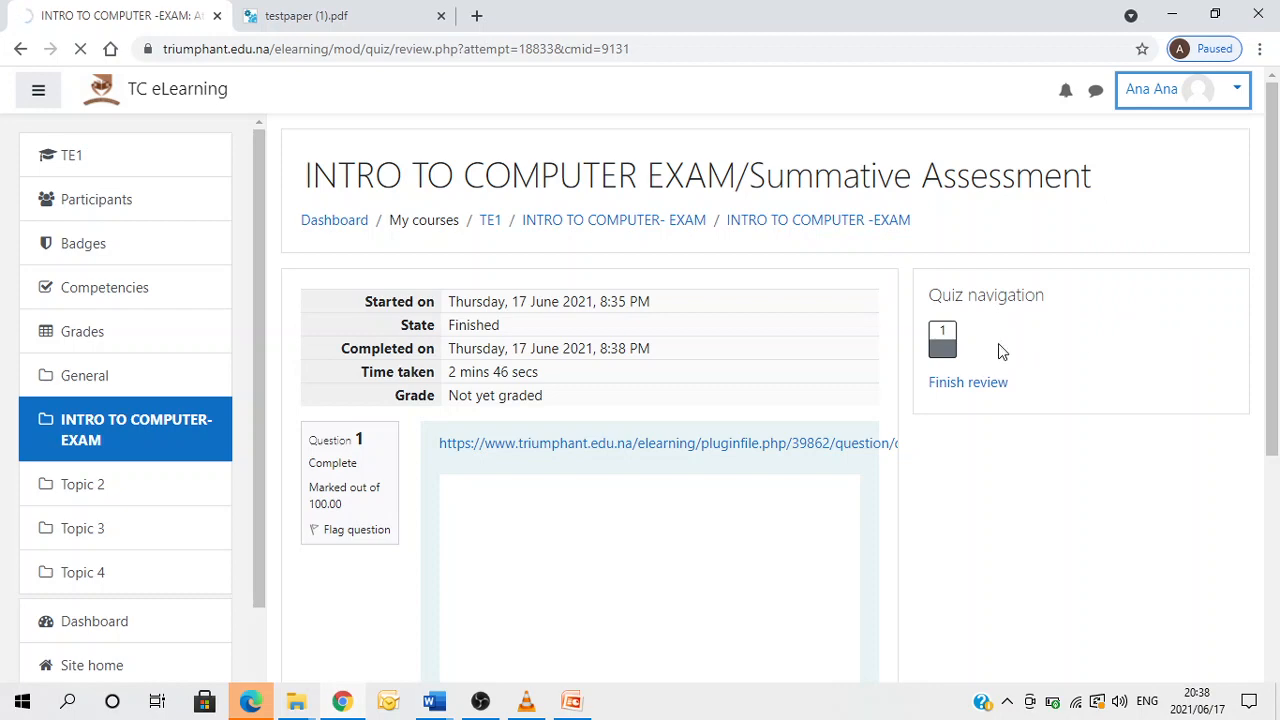